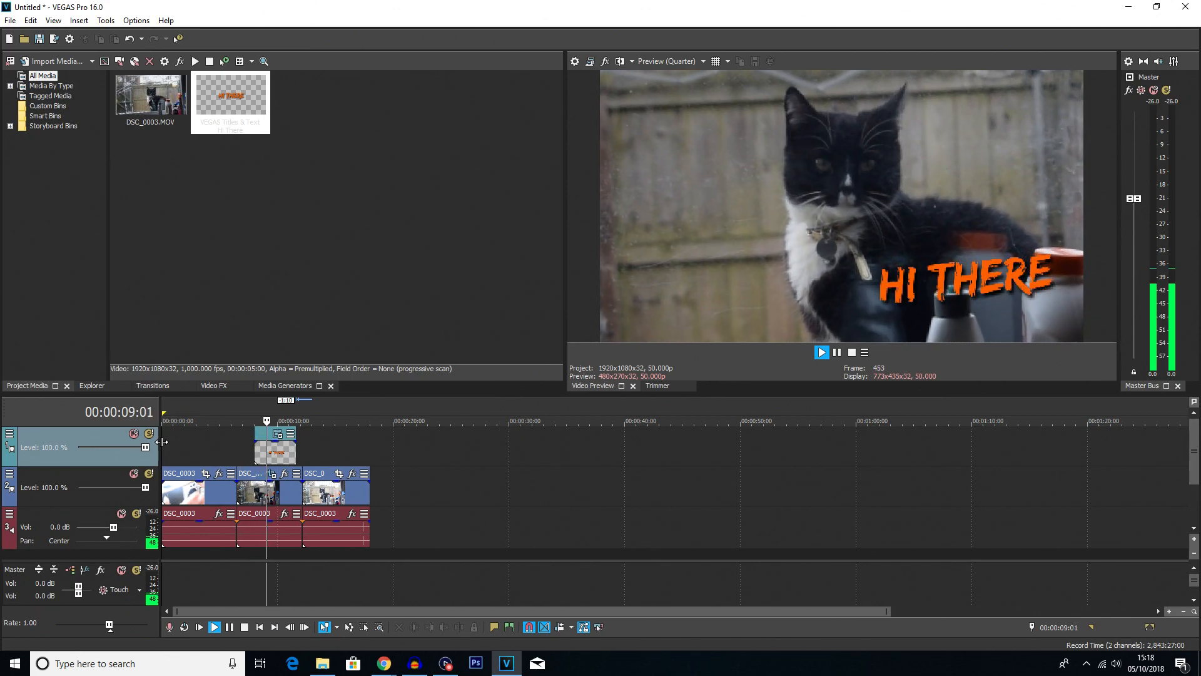
# Stop playback so the playhead returns to 00:00:00:00
pyautogui.click(822, 351)
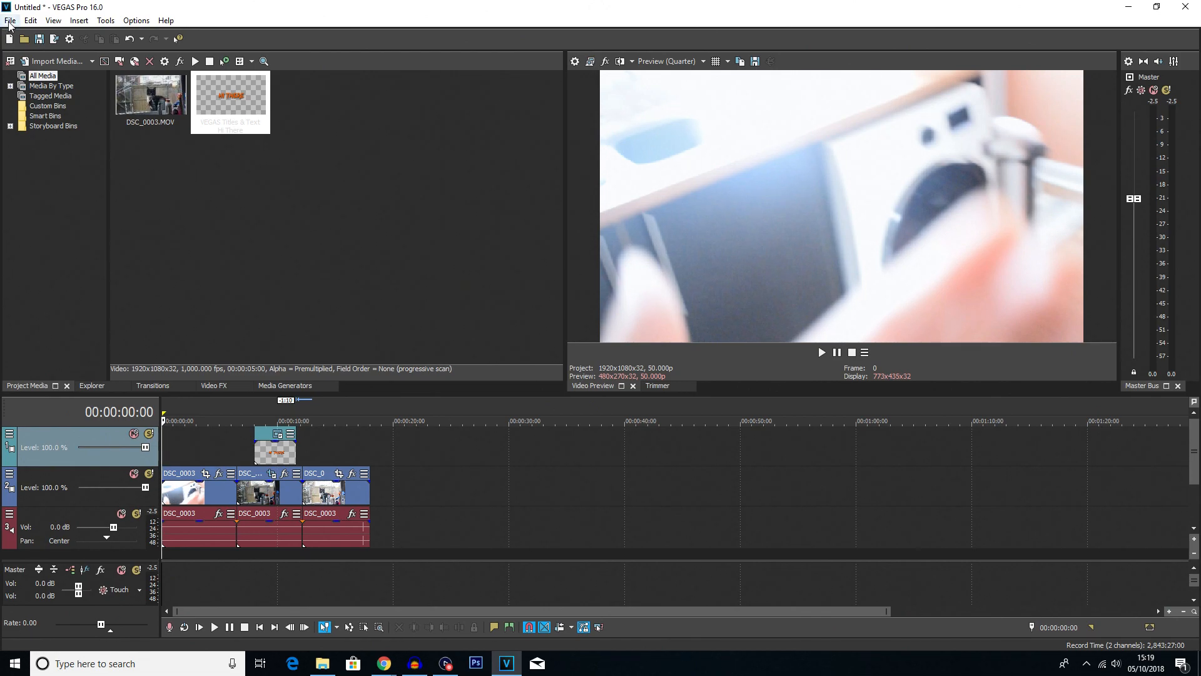
# Start Render As from the File menu and scroll the Formats list to MAGIX AVC/AAC MP4
pyautogui.click(8, 20)
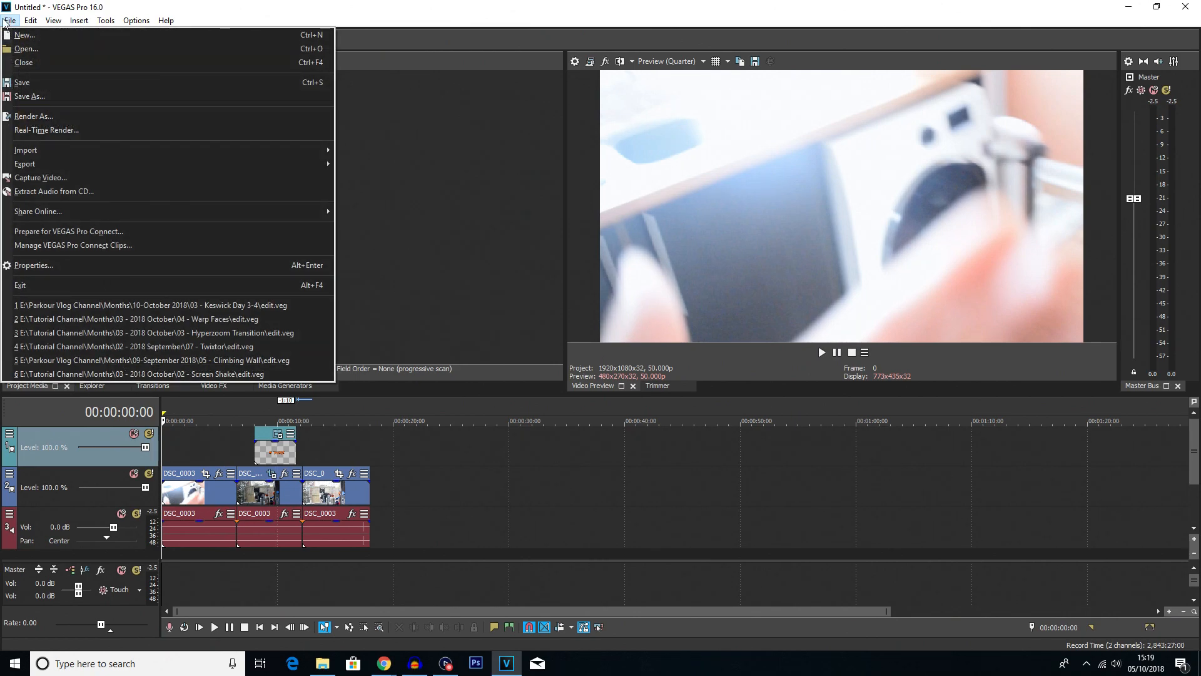
pyautogui.moveTo(46, 130)
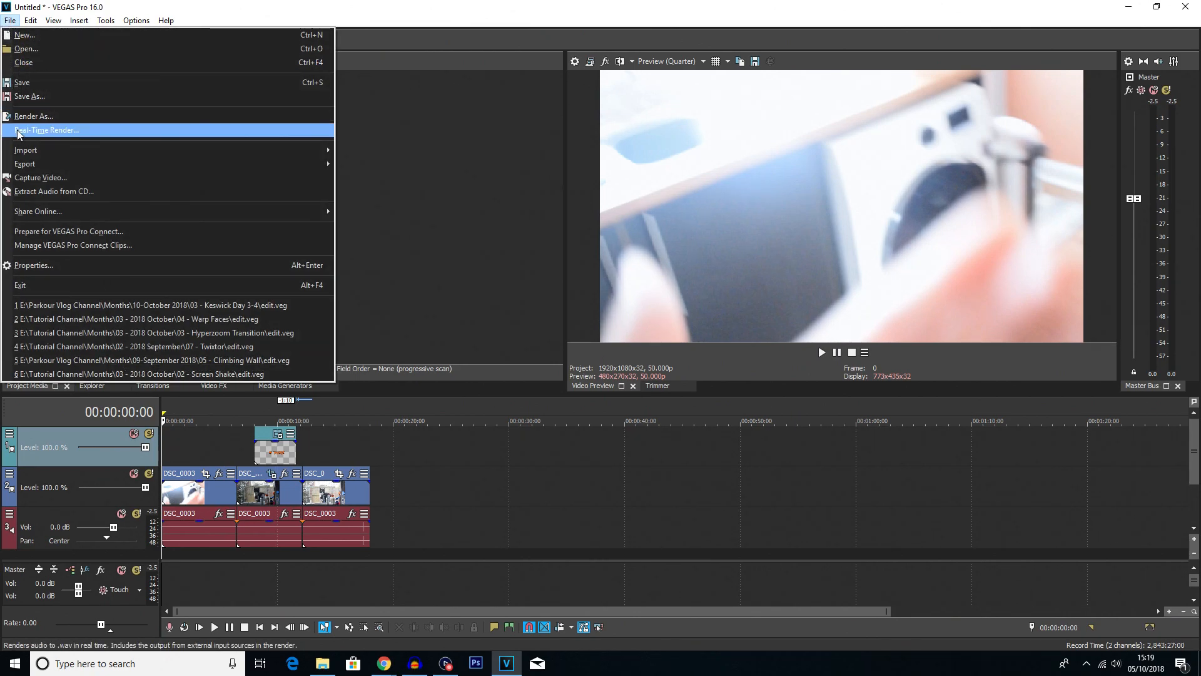
pyautogui.moveTo(31, 116)
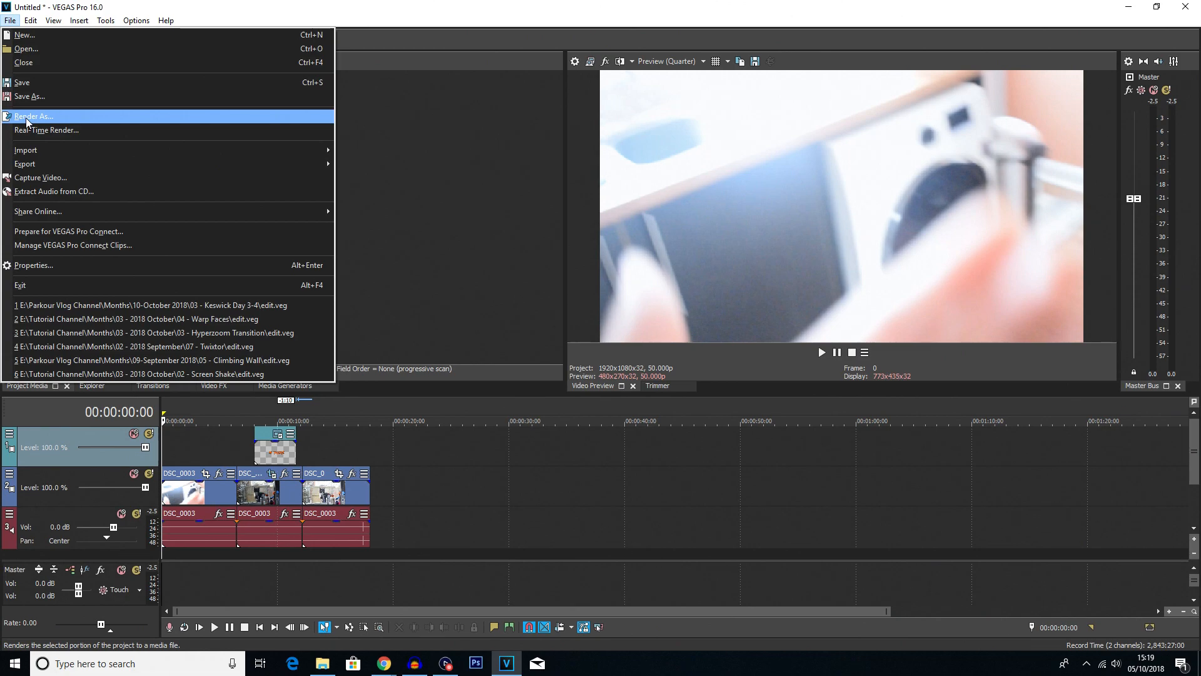
pyautogui.click(35, 115)
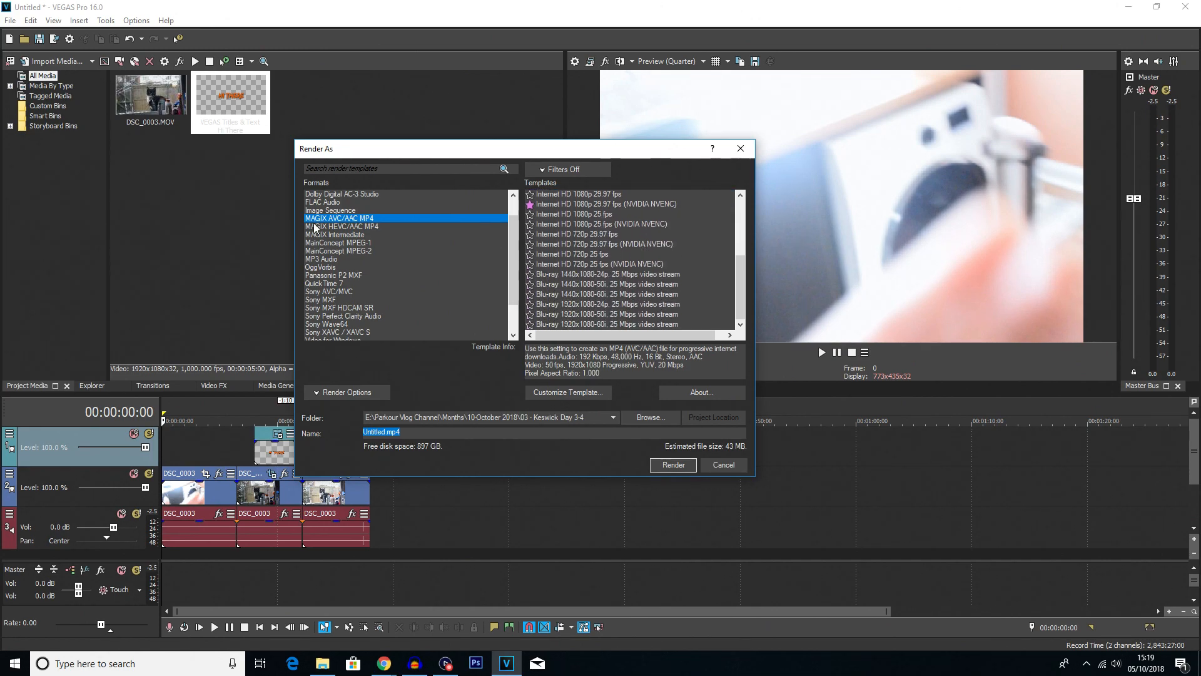
pyautogui.moveTo(370, 222)
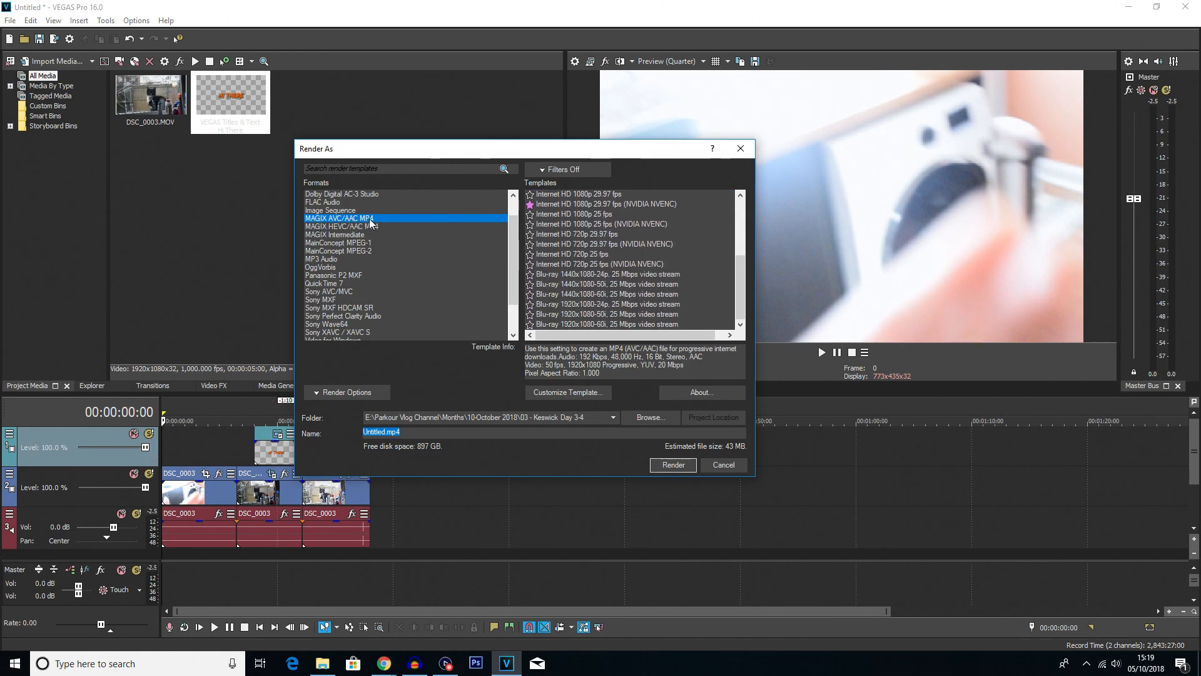
pyautogui.scroll(-3)
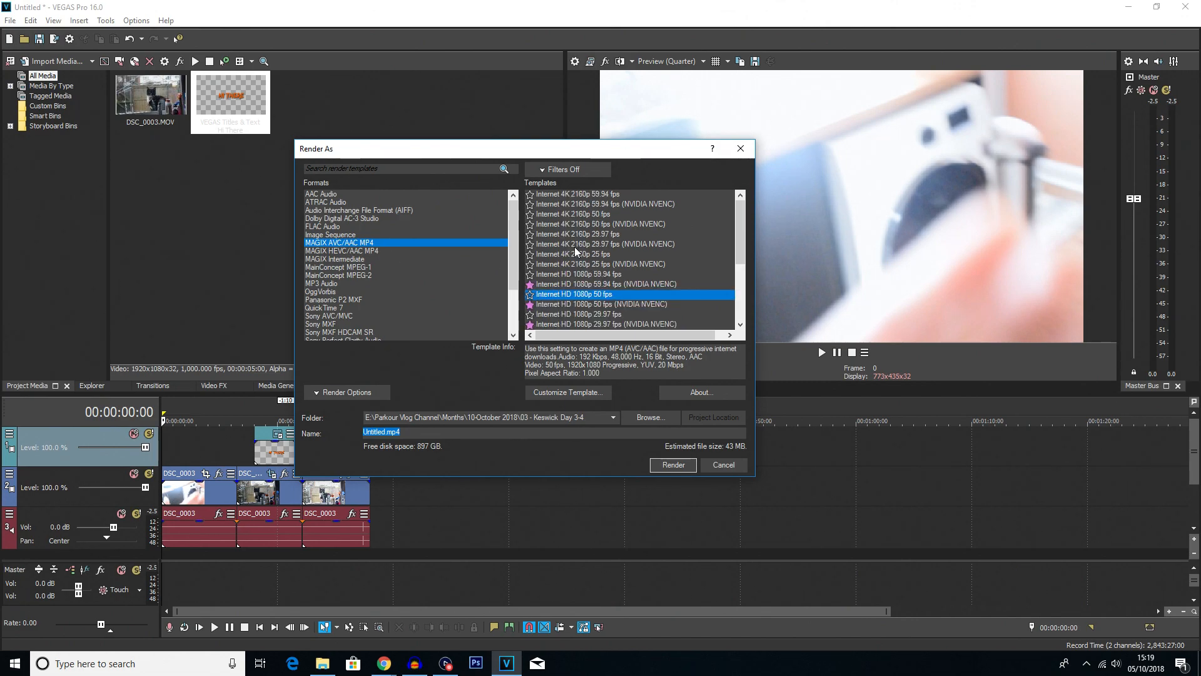
pyautogui.scroll(-3)
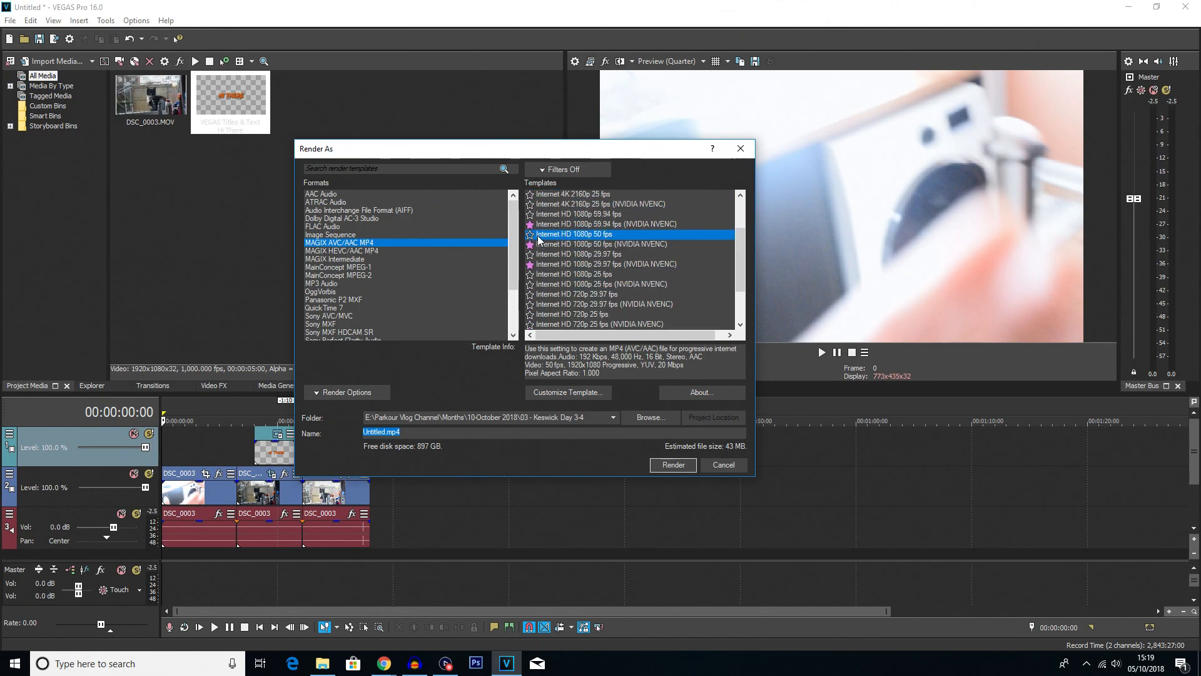
pyautogui.click(563, 169)
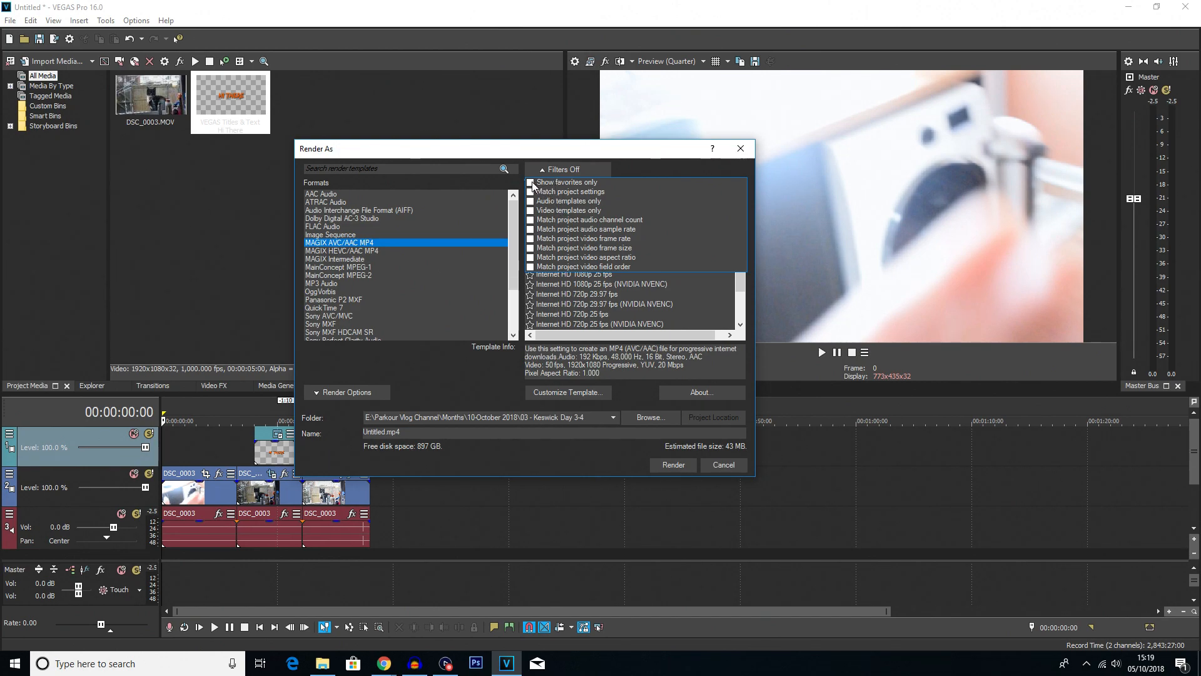
pyautogui.click(530, 182)
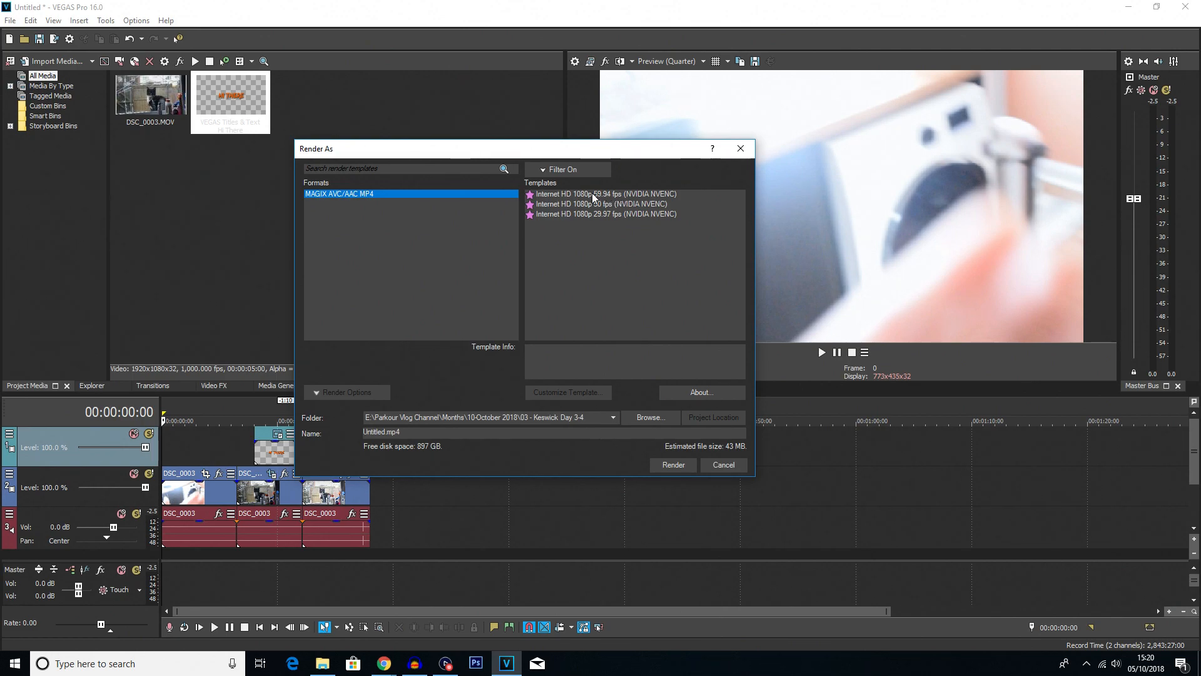
pyautogui.click(606, 213)
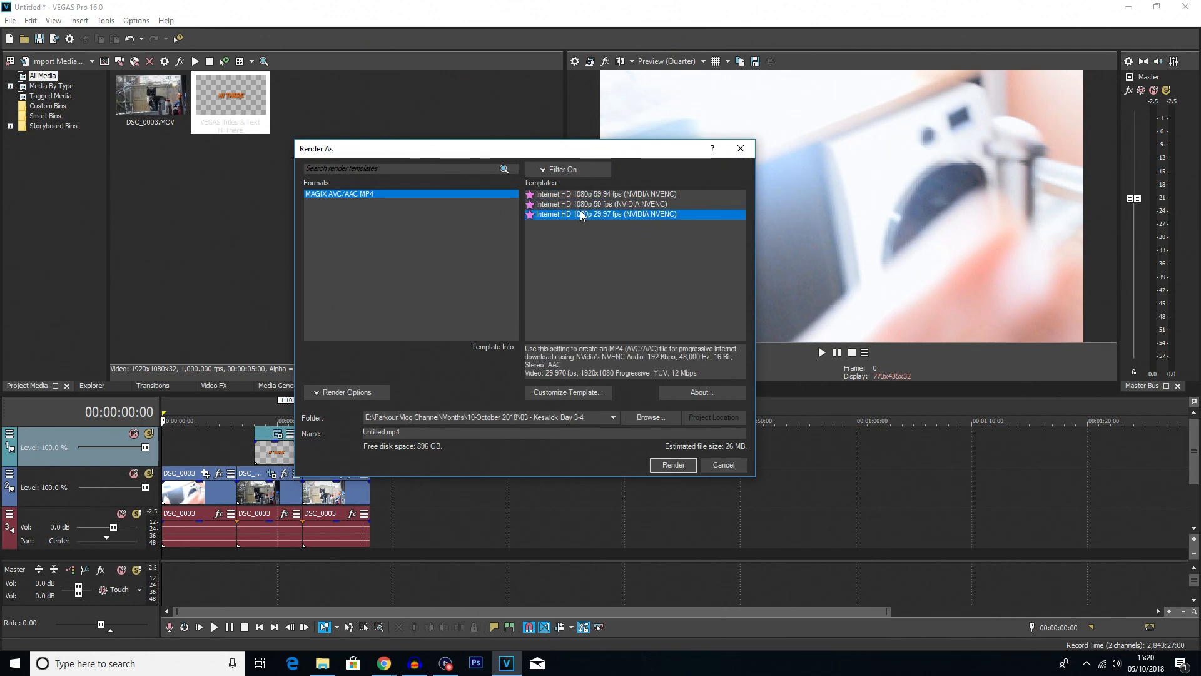
pyautogui.click(598, 203)
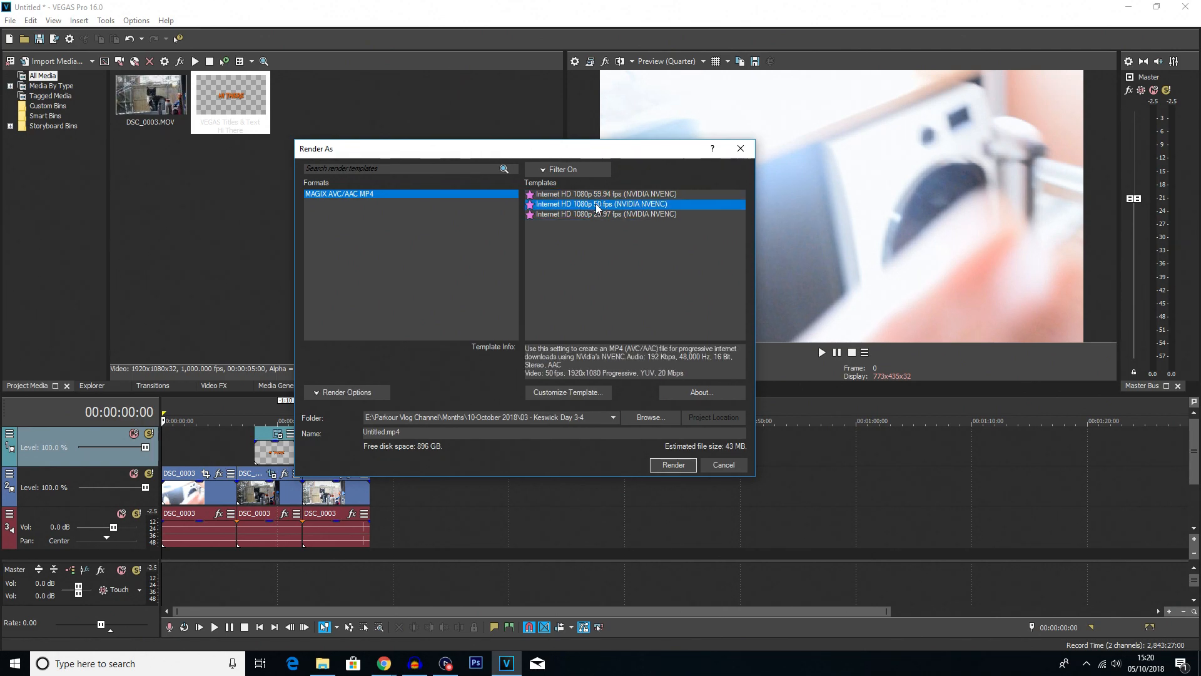
pyautogui.click(605, 214)
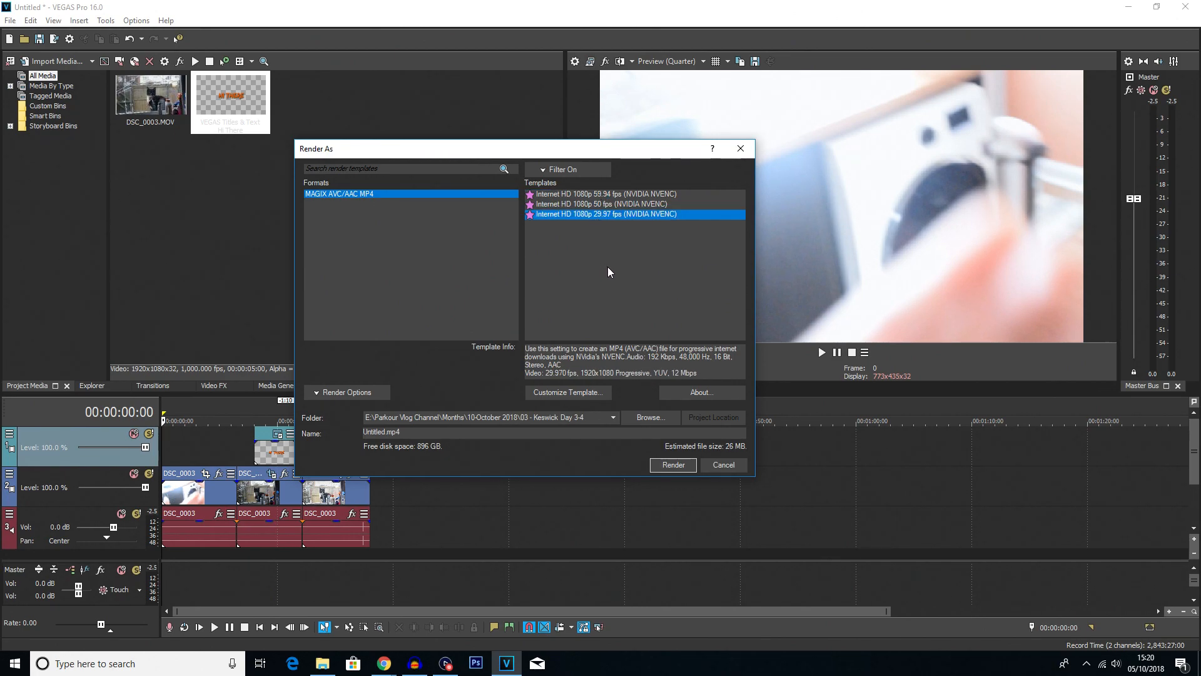
pyautogui.moveTo(615, 269)
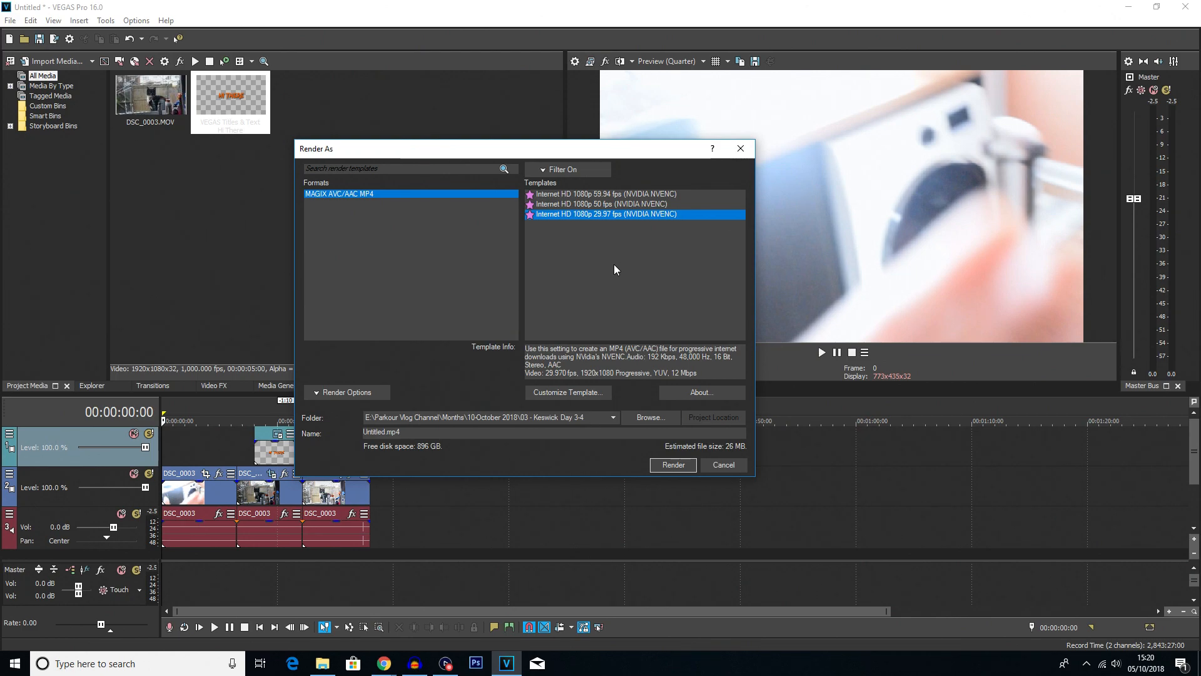
pyautogui.moveTo(563, 298)
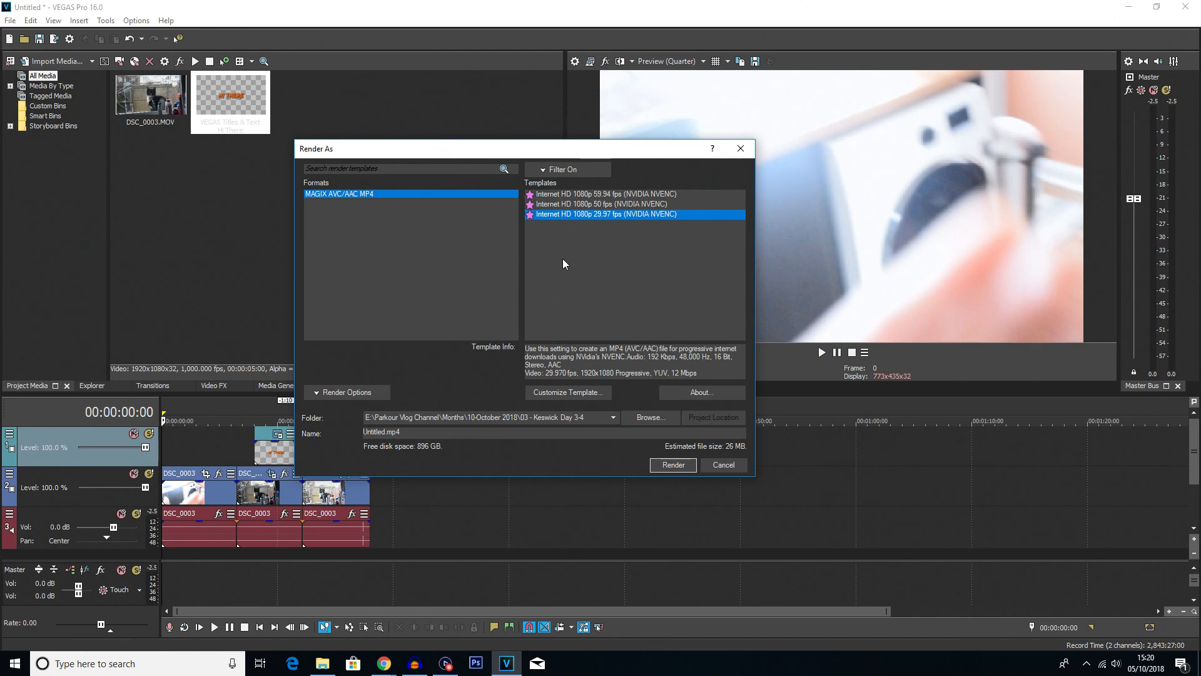
pyautogui.click(564, 169)
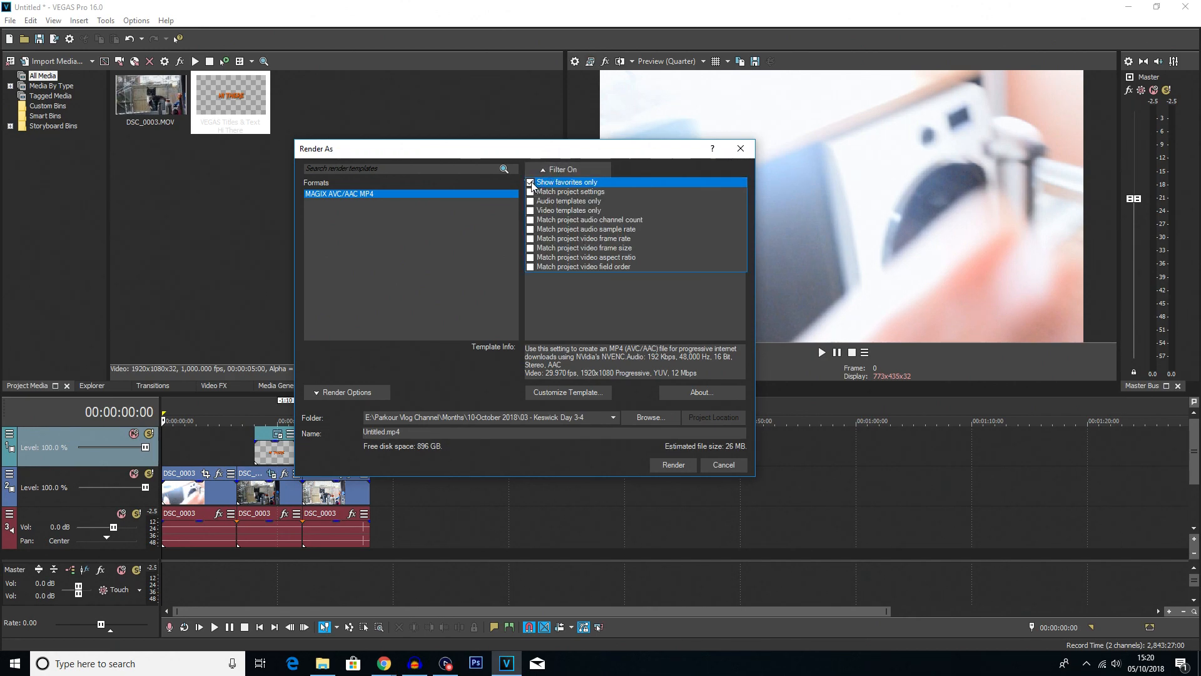
pyautogui.click(530, 182)
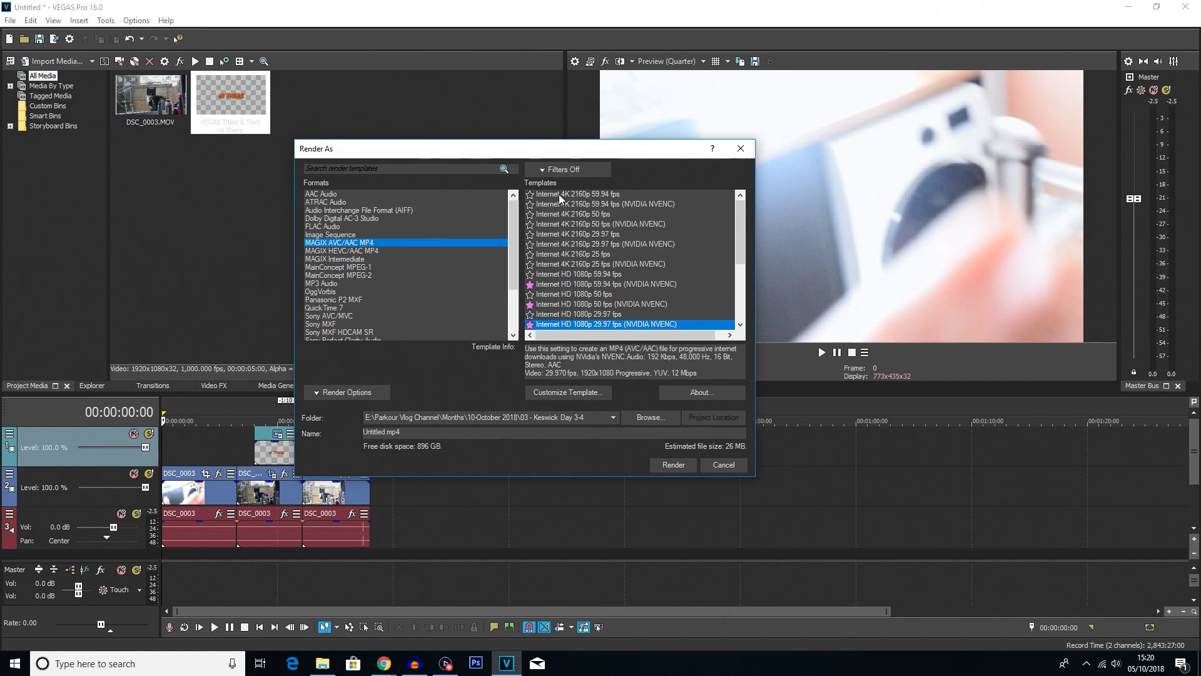
# Select Internet 4K 2160p 50 fps, then Internet HD 1080p 59.94 fps (NVIDIA NVENC)
pyautogui.click(572, 214)
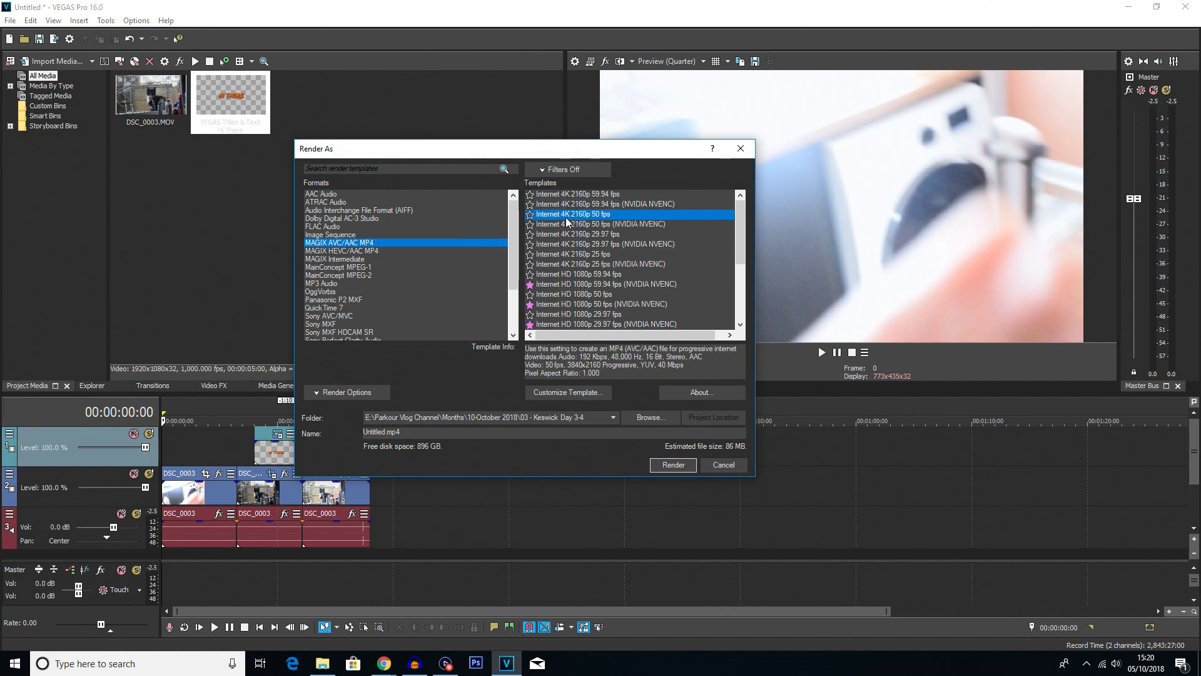
pyautogui.click(607, 284)
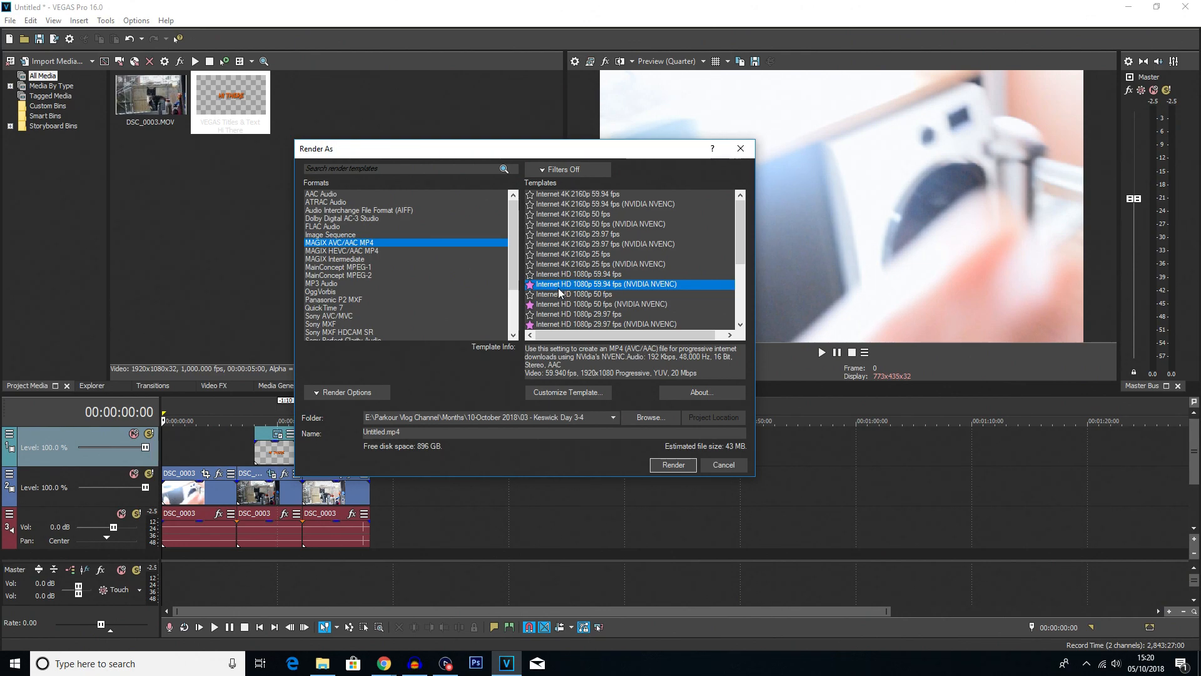
pyautogui.moveTo(570, 290)
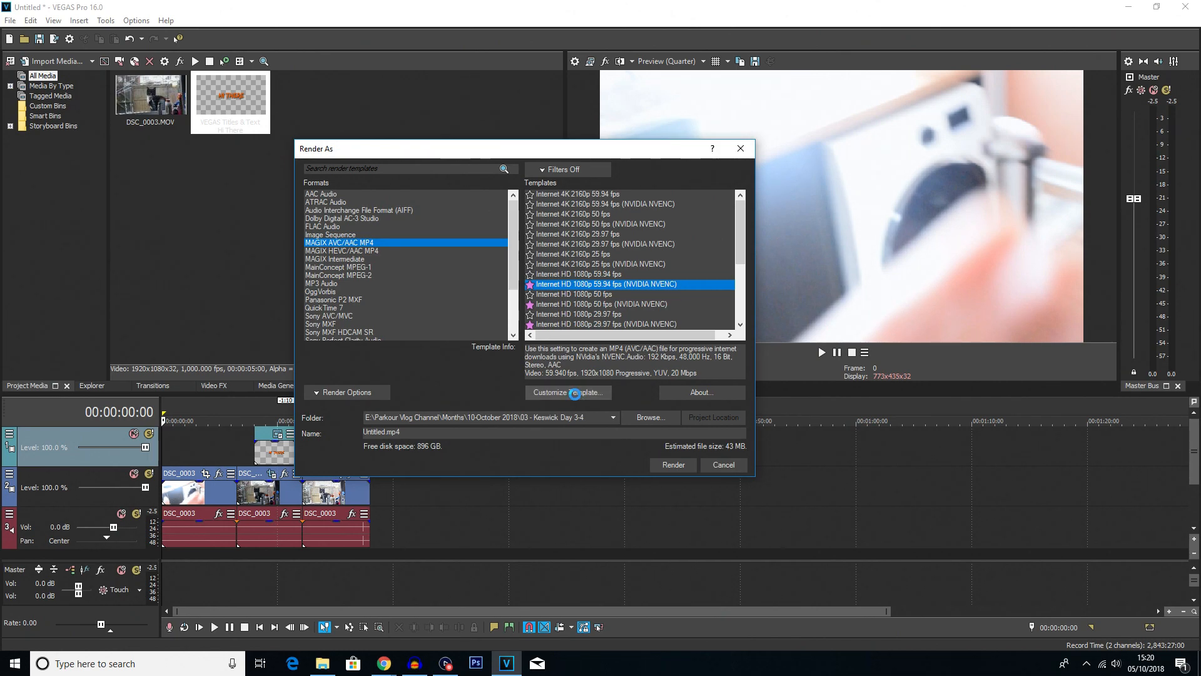
pyautogui.click(568, 391)
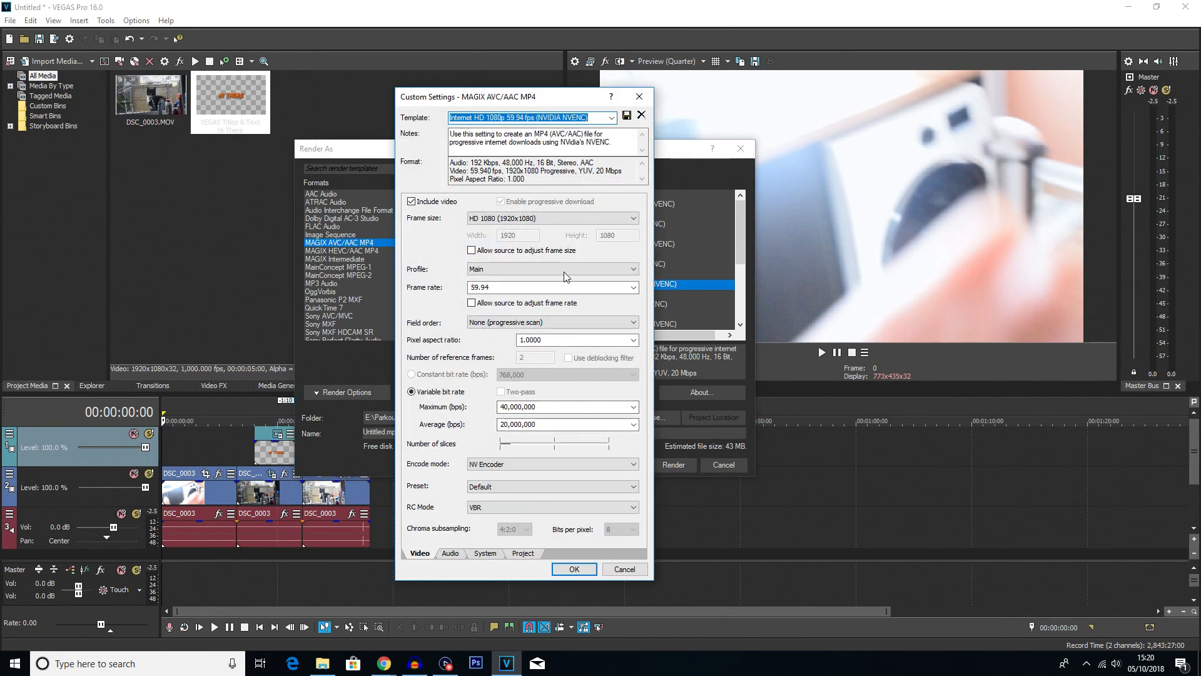
pyautogui.moveTo(563, 358)
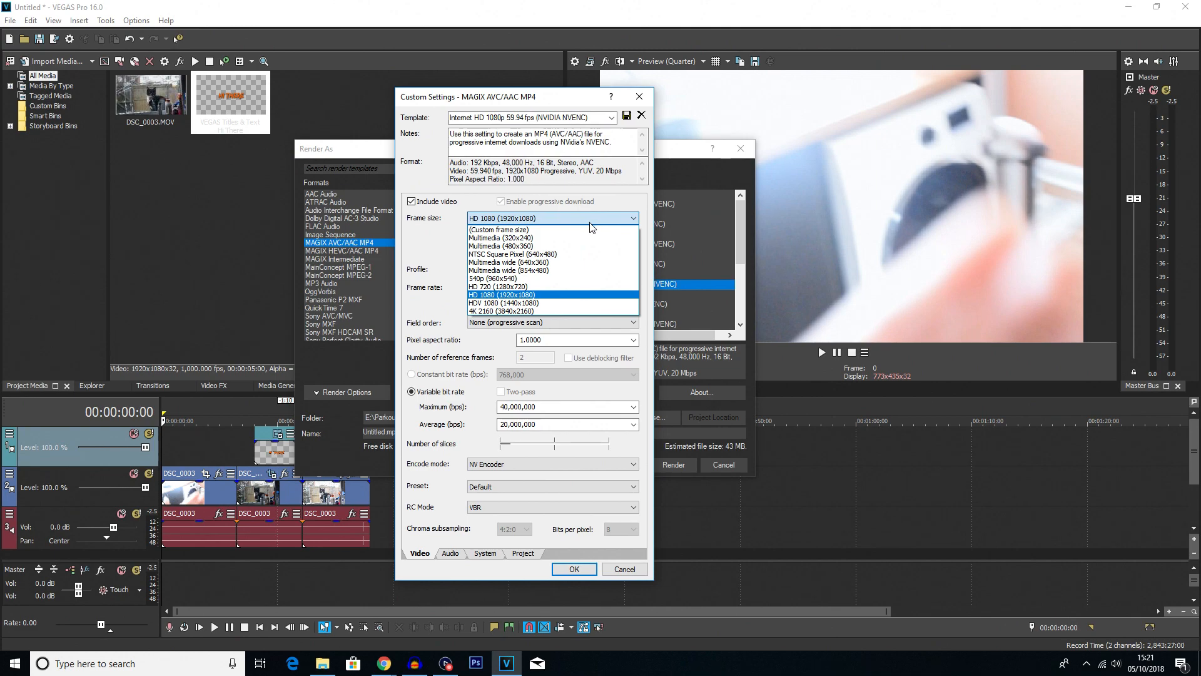
pyautogui.moveTo(535, 301)
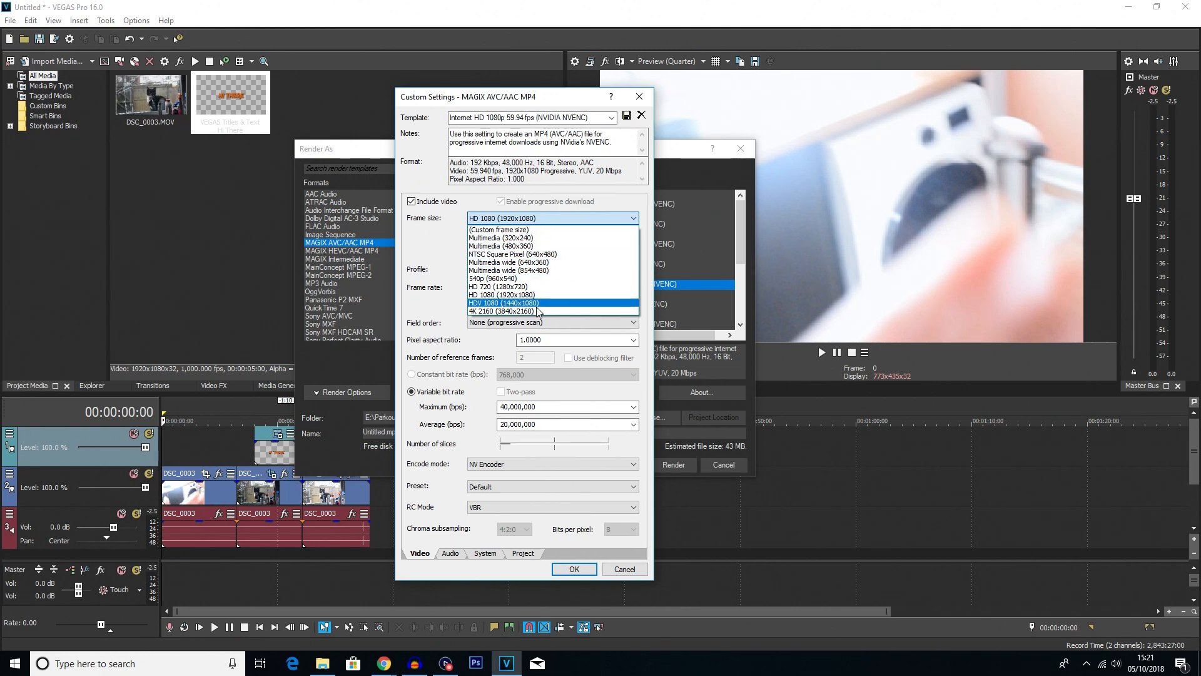
pyautogui.moveTo(548, 312)
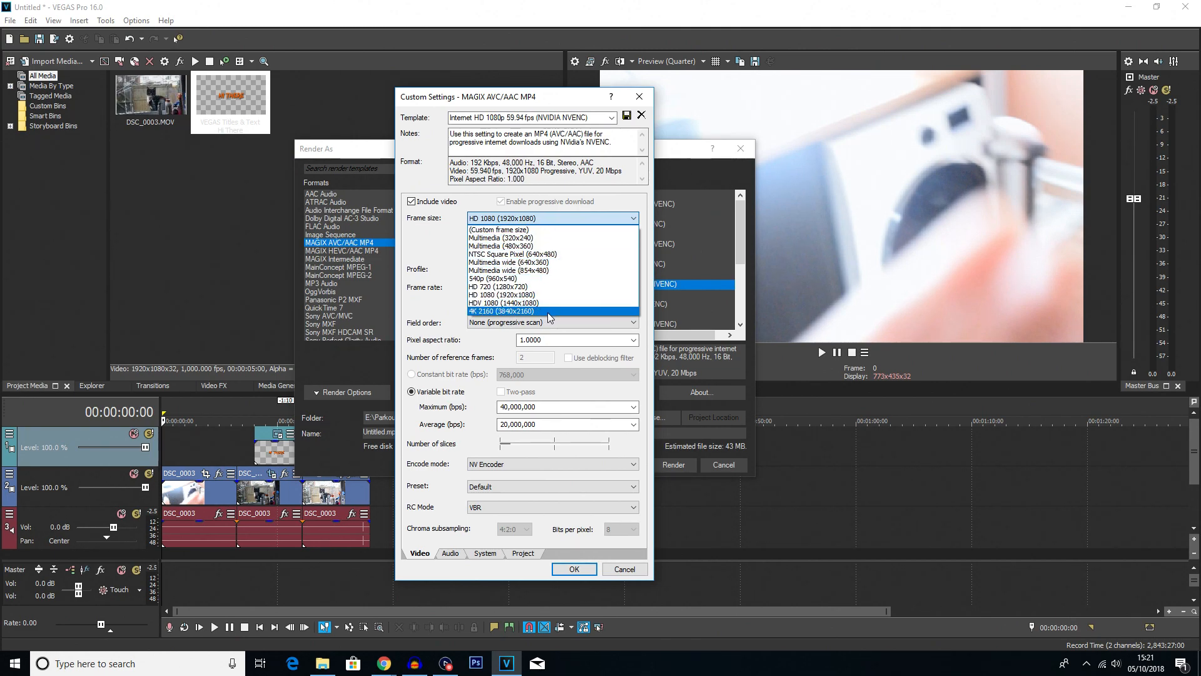
pyautogui.moveTo(553, 294)
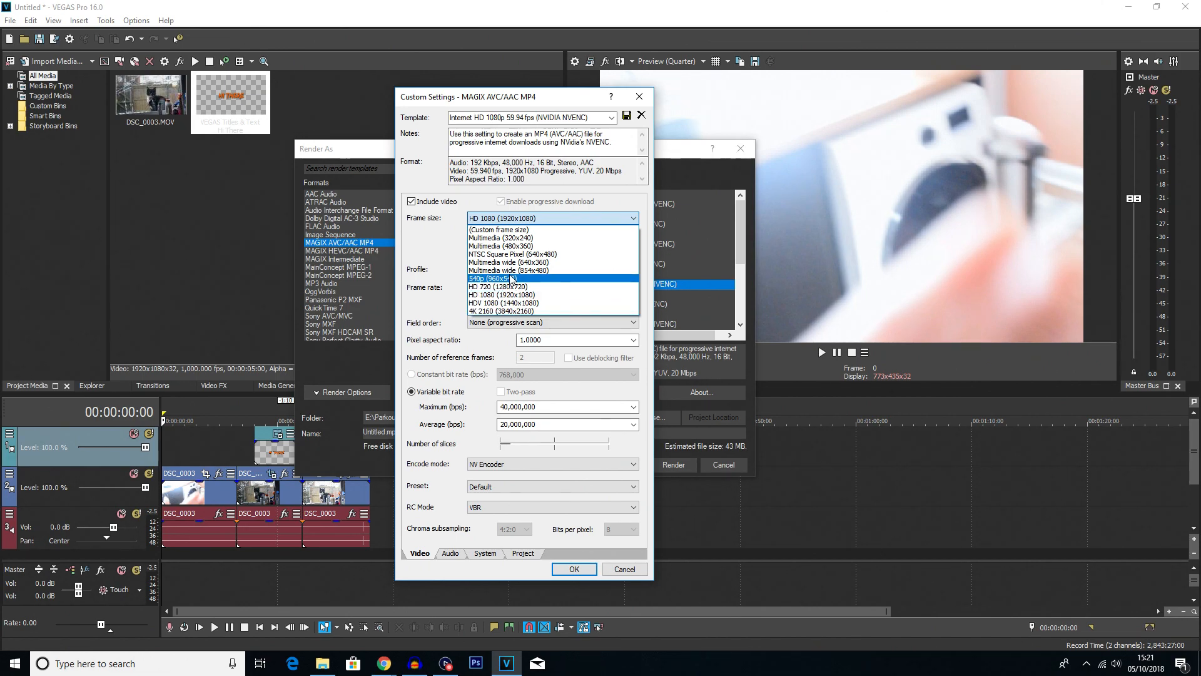
pyautogui.moveTo(498, 294)
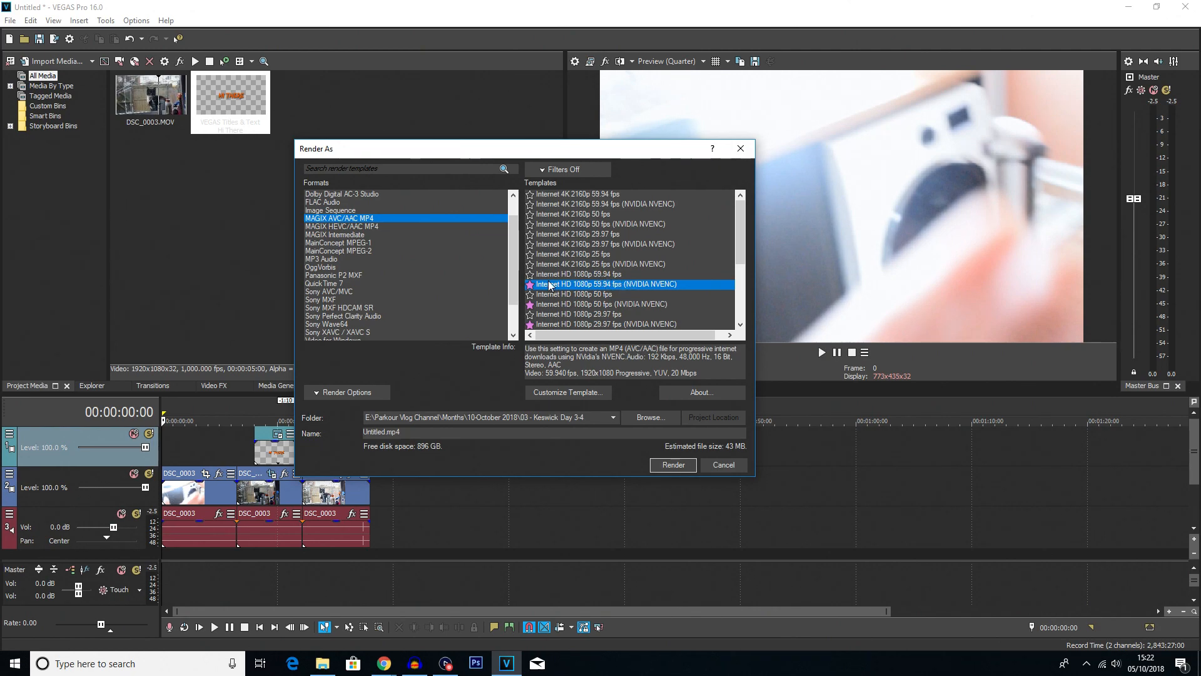
pyautogui.moveTo(569, 225)
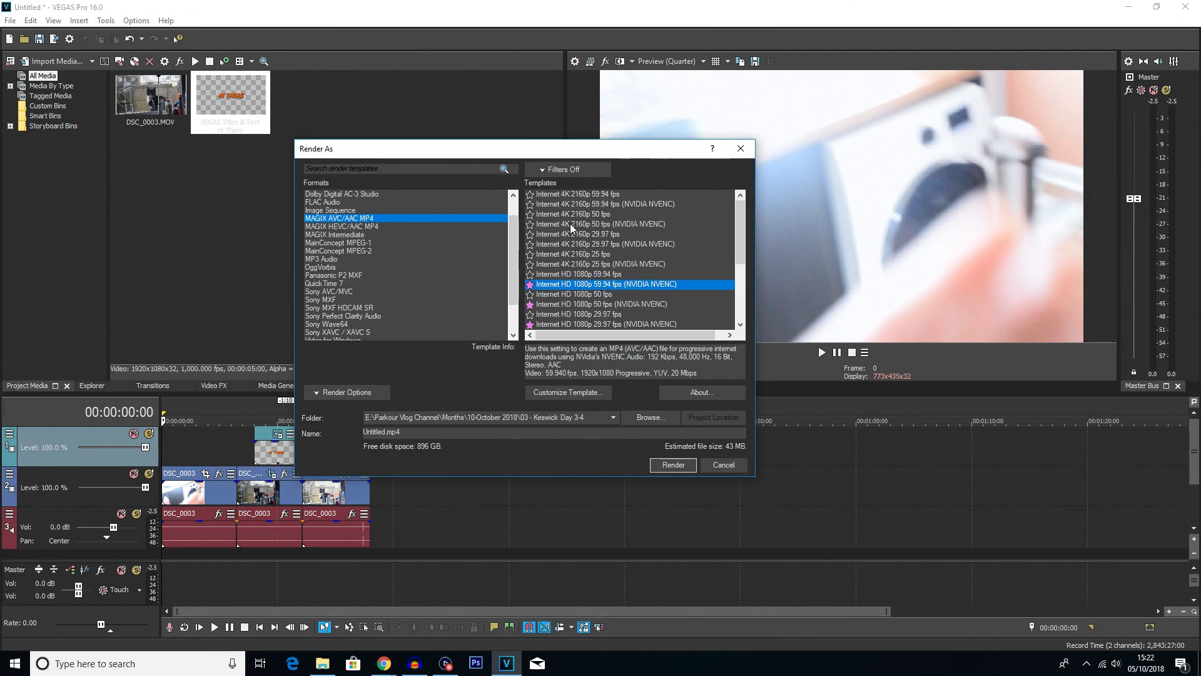
pyautogui.moveTo(558, 239)
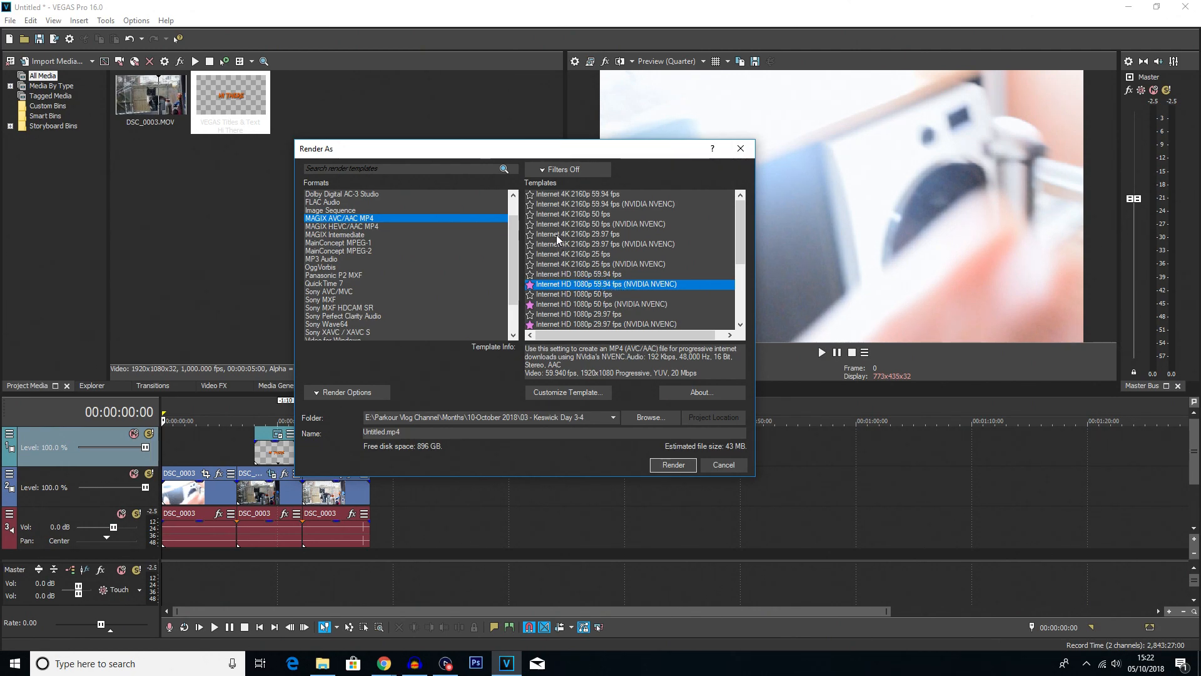
pyautogui.moveTo(609, 222)
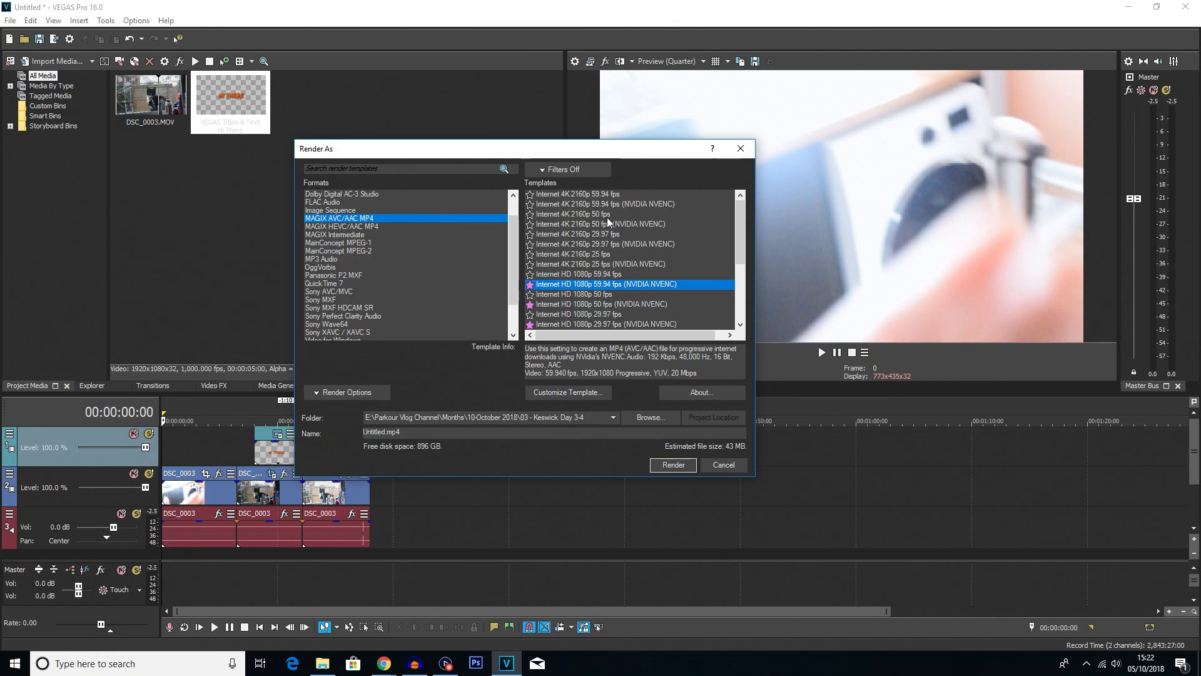
pyautogui.moveTo(581, 215)
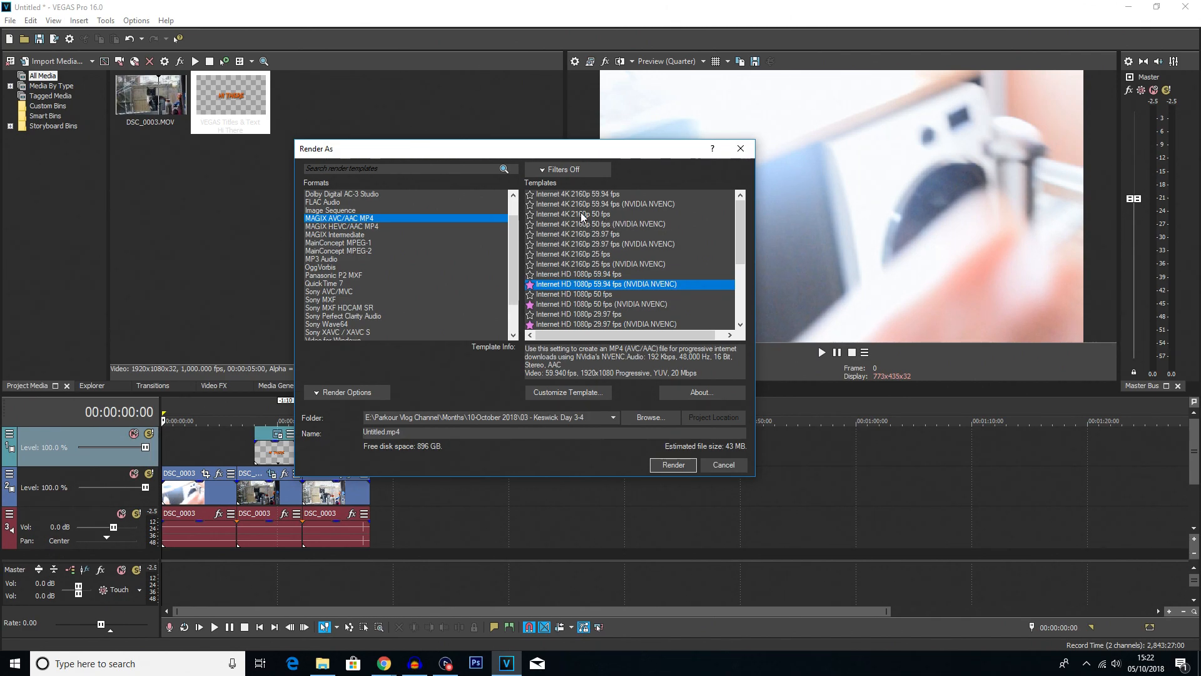
# Select the Internet 4K 2160p 50 fps template under MAGIX AVC/AAC MP4
pyautogui.click(573, 214)
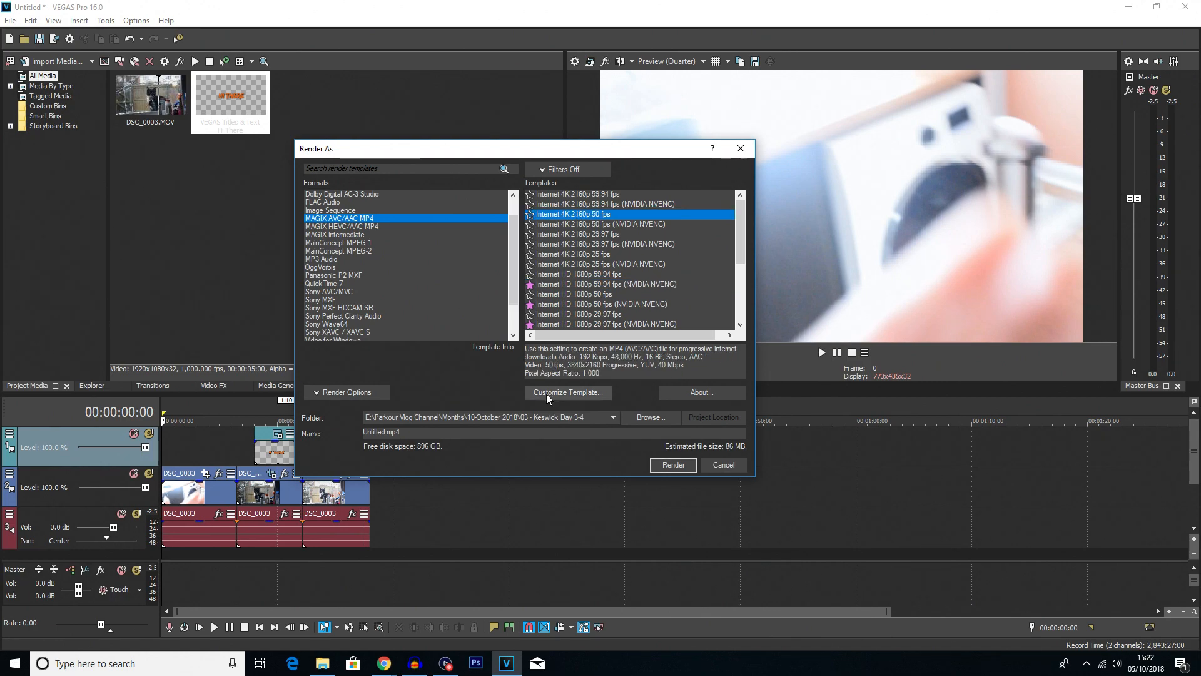
pyautogui.moveTo(594, 232)
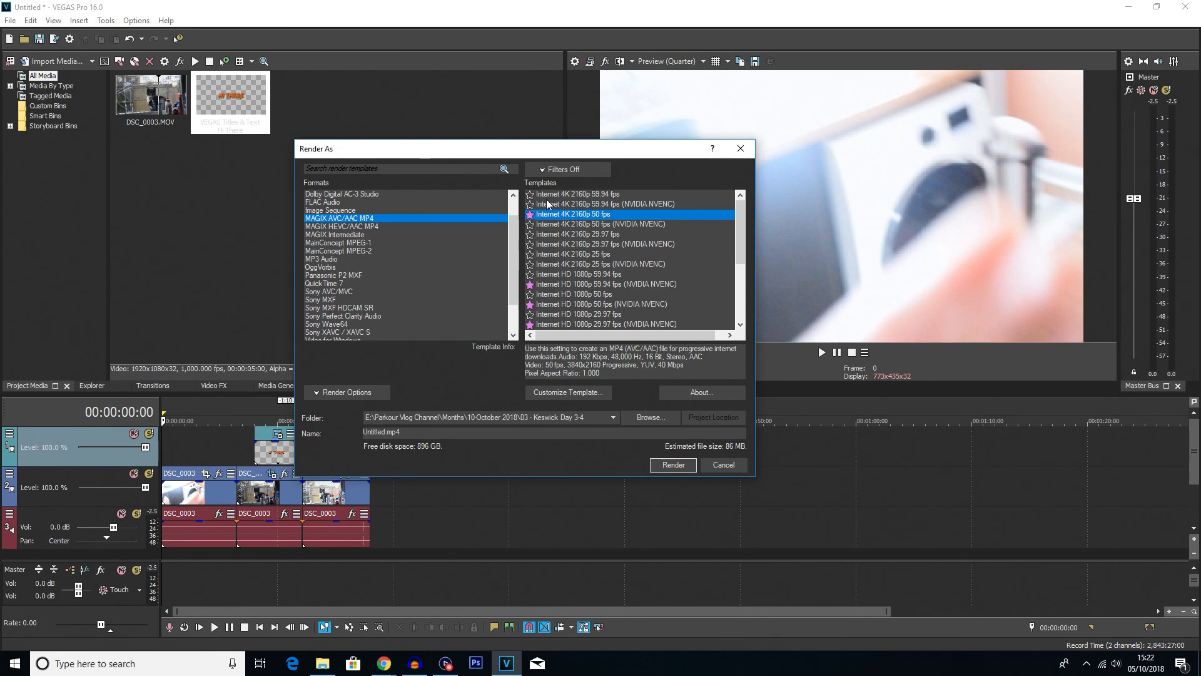
# Enable Show favorites only in the template filters, keeping 4K 2160p 50 fps selected
pyautogui.click(563, 170)
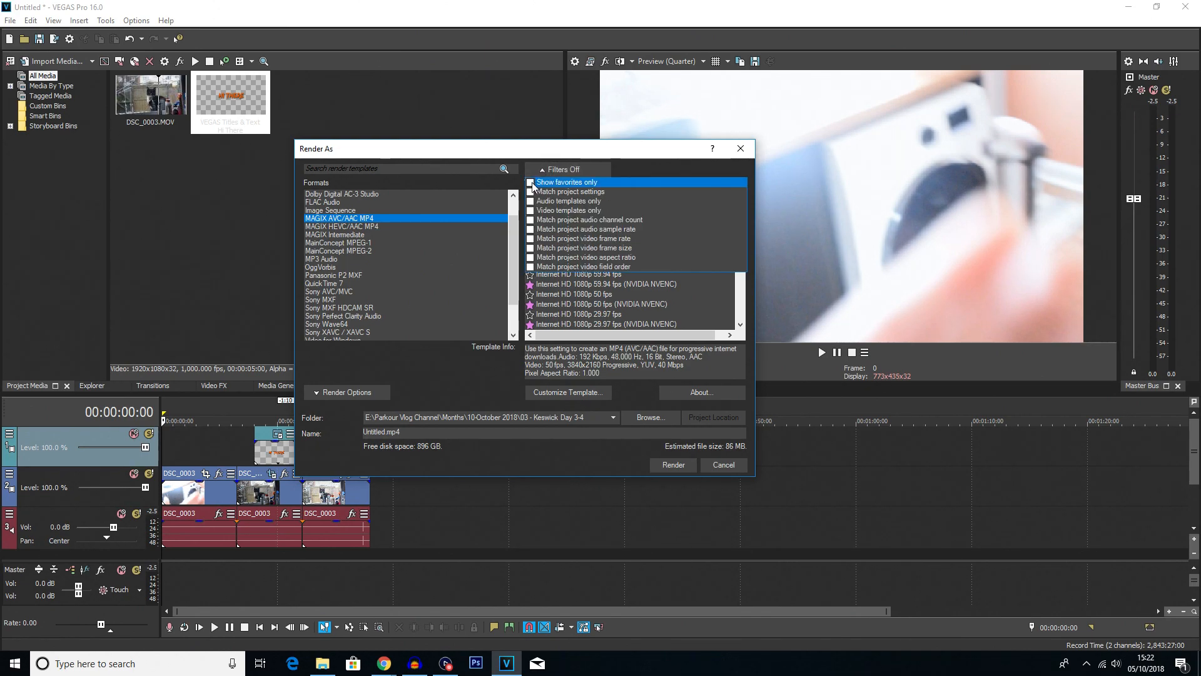
pyautogui.click(530, 183)
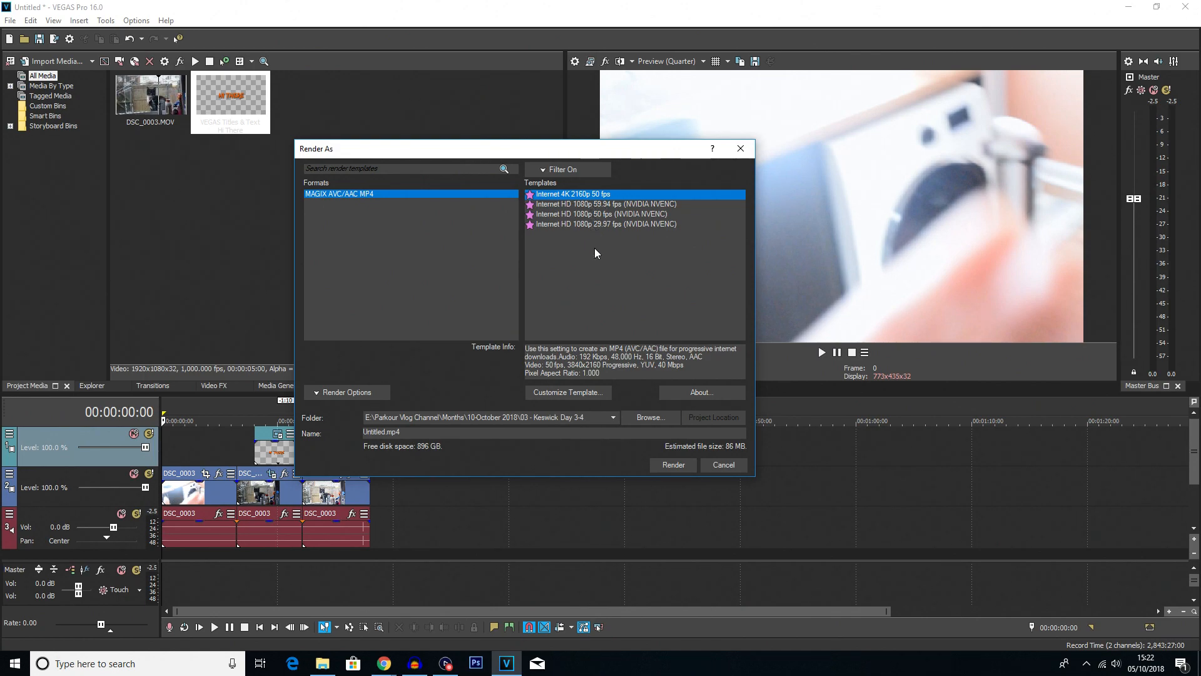
pyautogui.moveTo(635, 158)
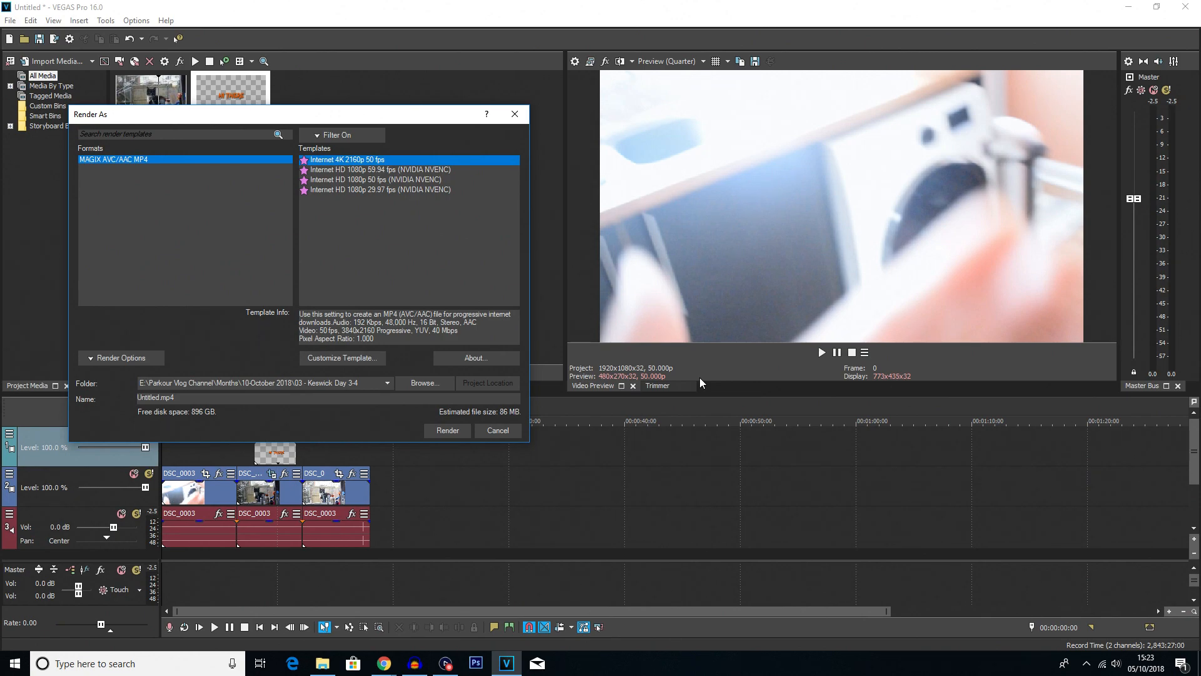
pyautogui.moveTo(428, 395)
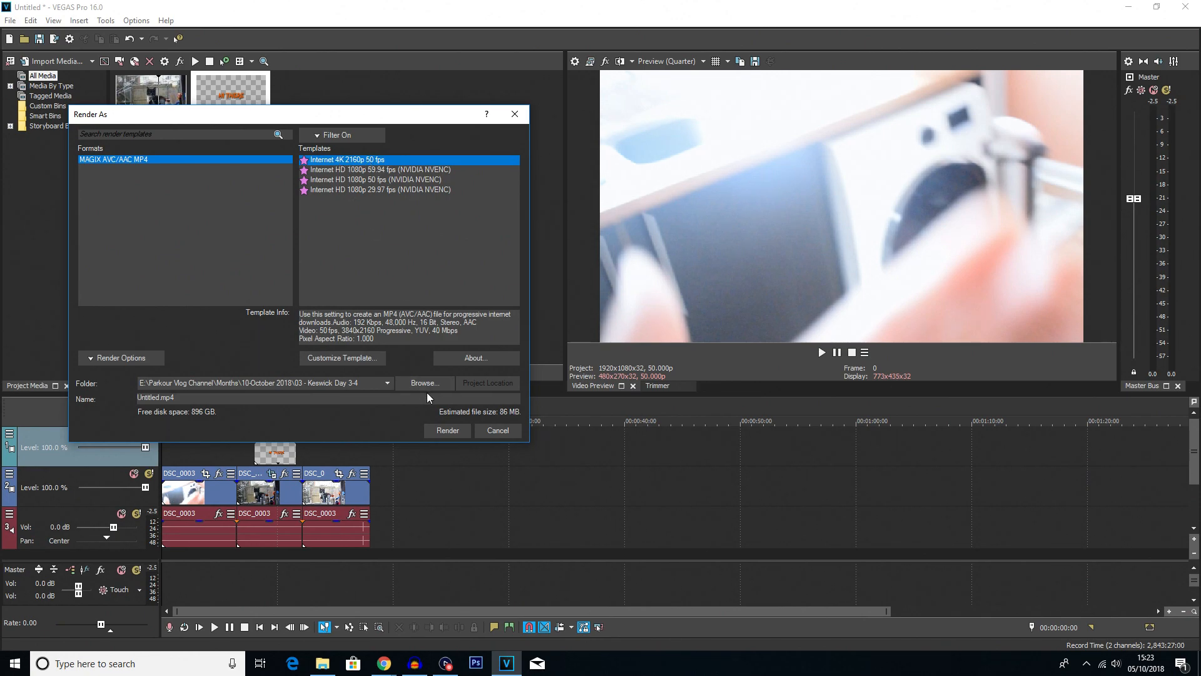
# Set the render output to the Desktop with the file name '4k Cat.mp4'
pyautogui.click(424, 383)
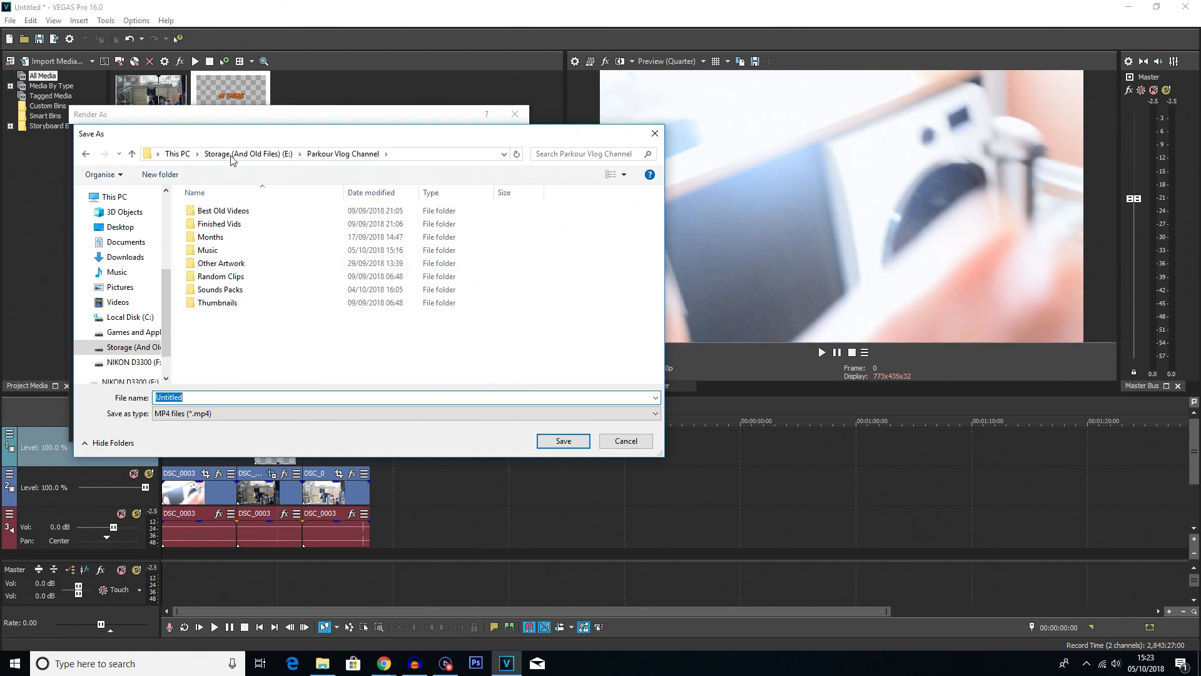
pyautogui.click(118, 226)
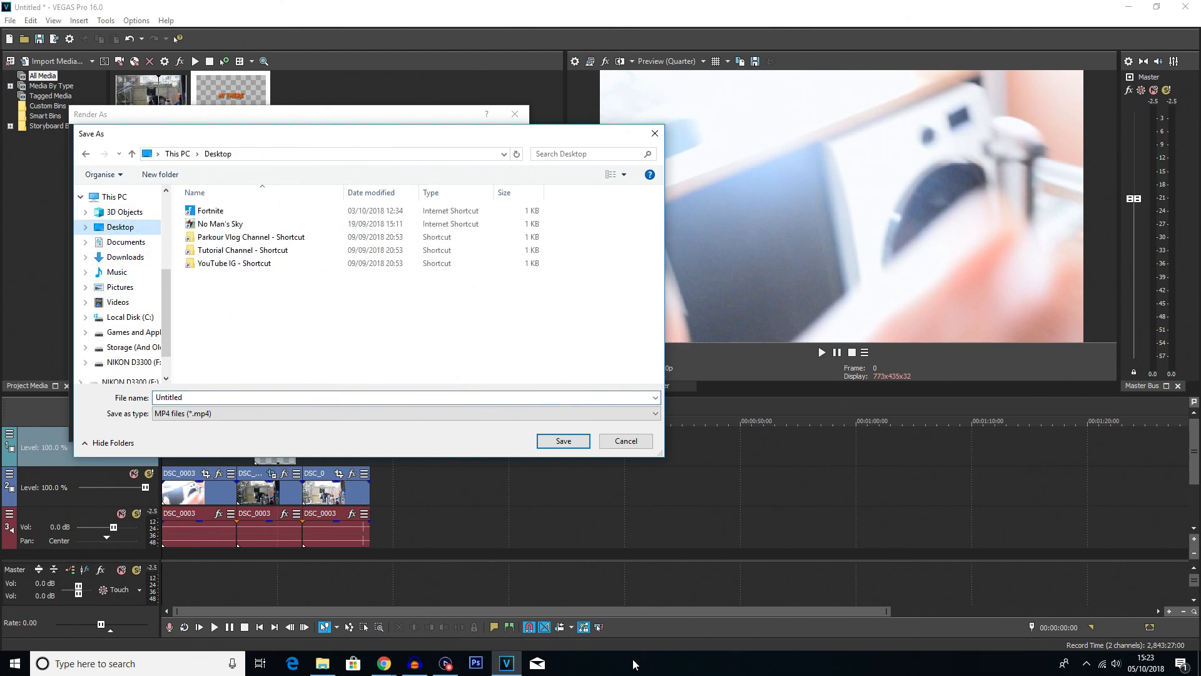
pyautogui.write('4k')
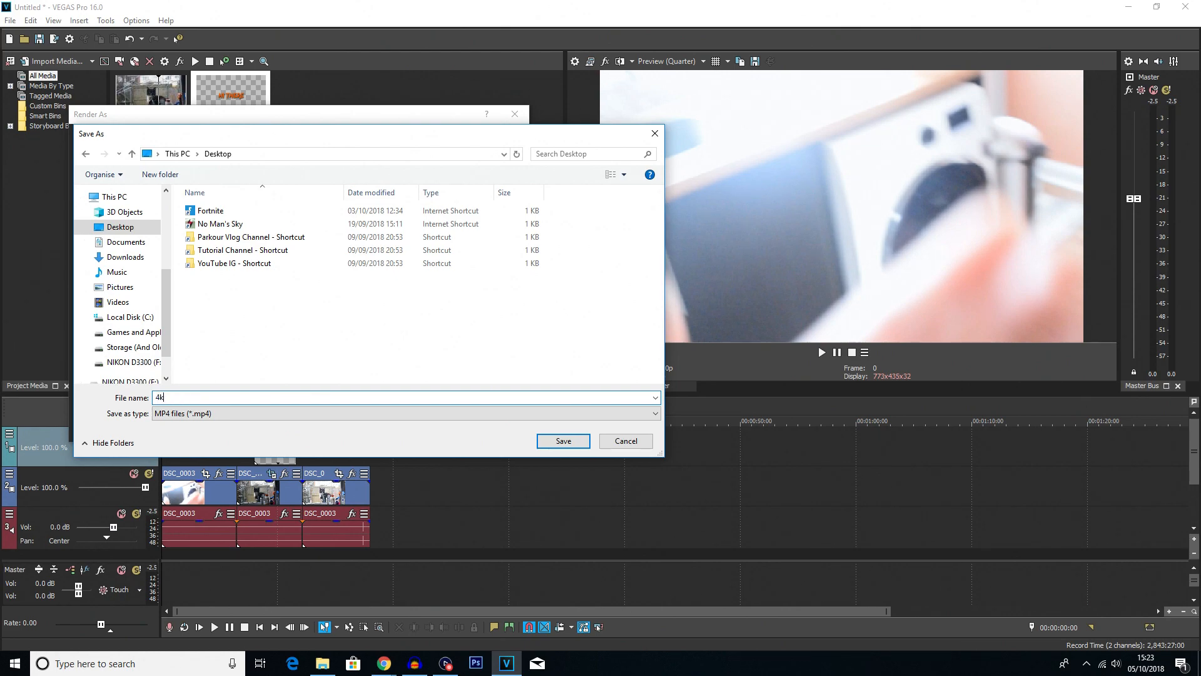
pyautogui.write('Cat')
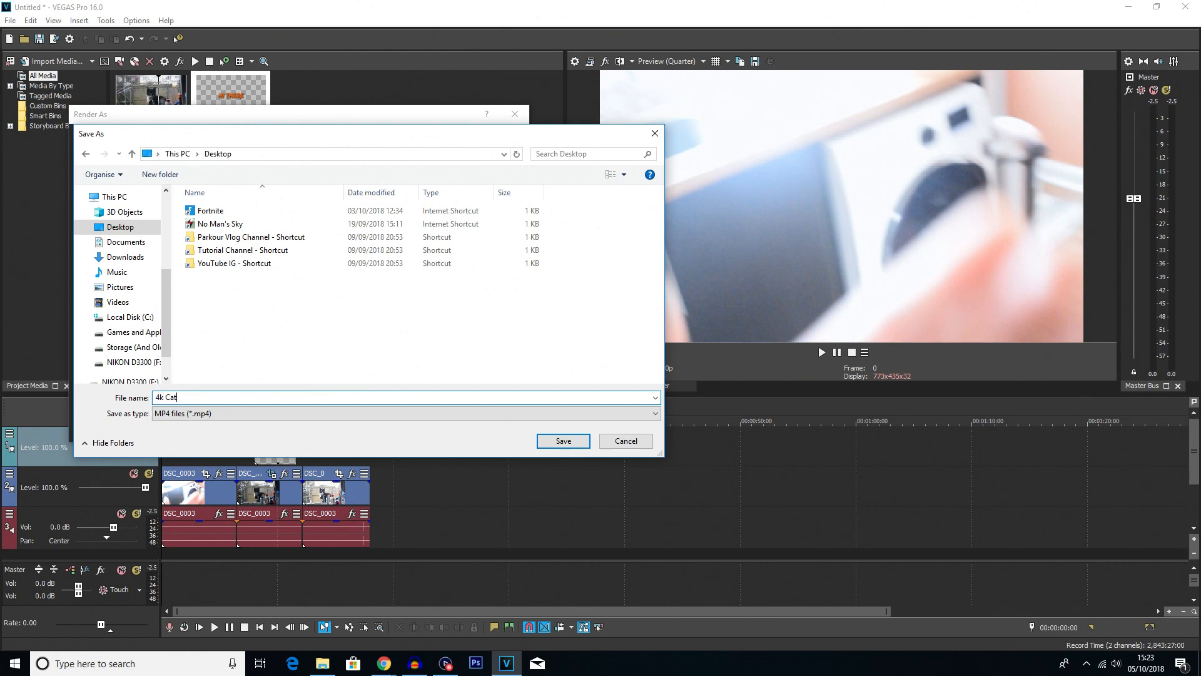
pyautogui.click(563, 441)
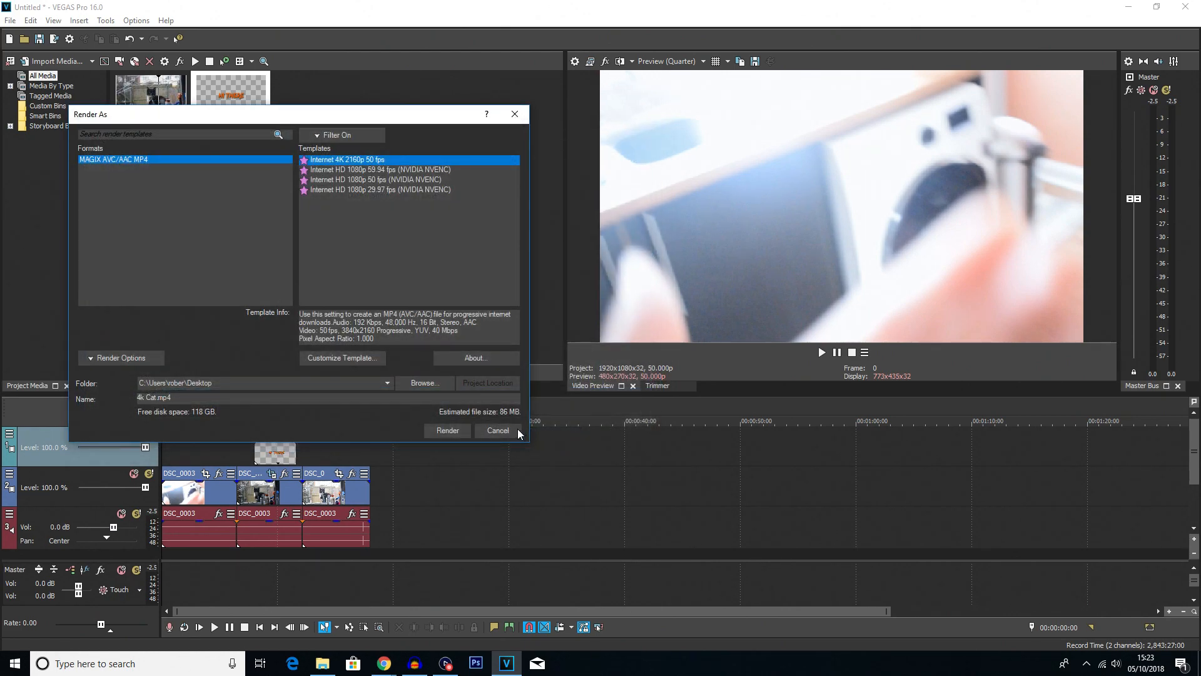
pyautogui.click(448, 430)
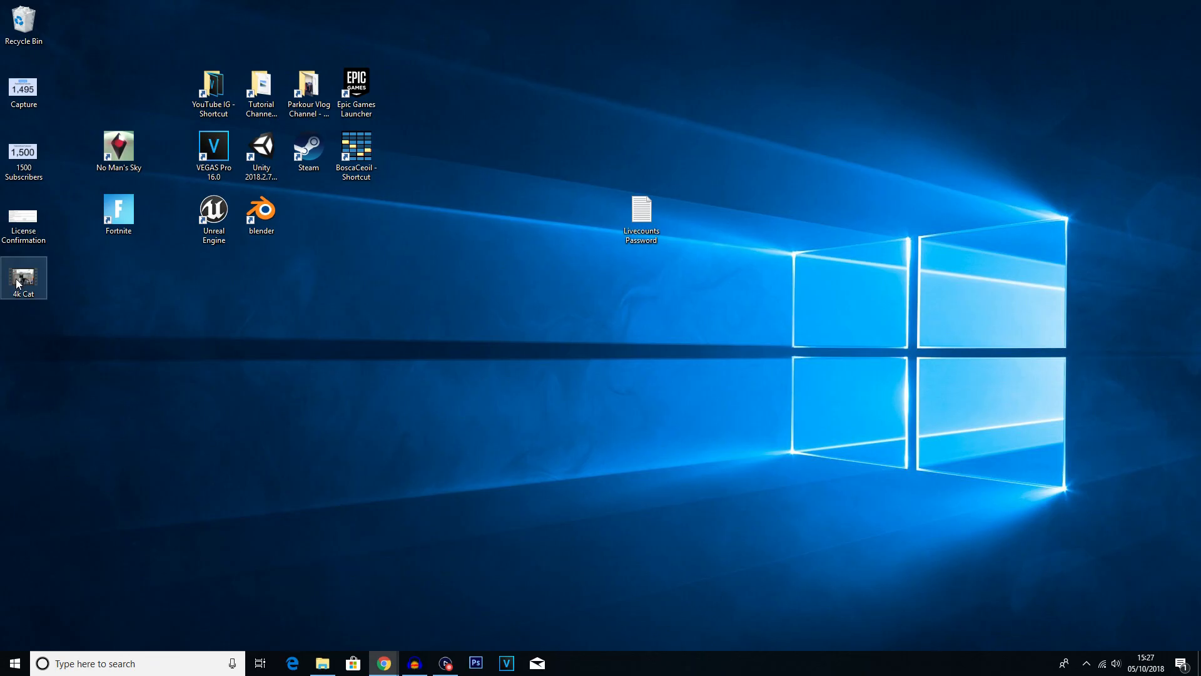
# Move 4k Cat onto the desktop and view its Properties Details: 3840x2160 at 50 frames/second
pyautogui.moveTo(24, 278); pyautogui.dragTo(450, 341)
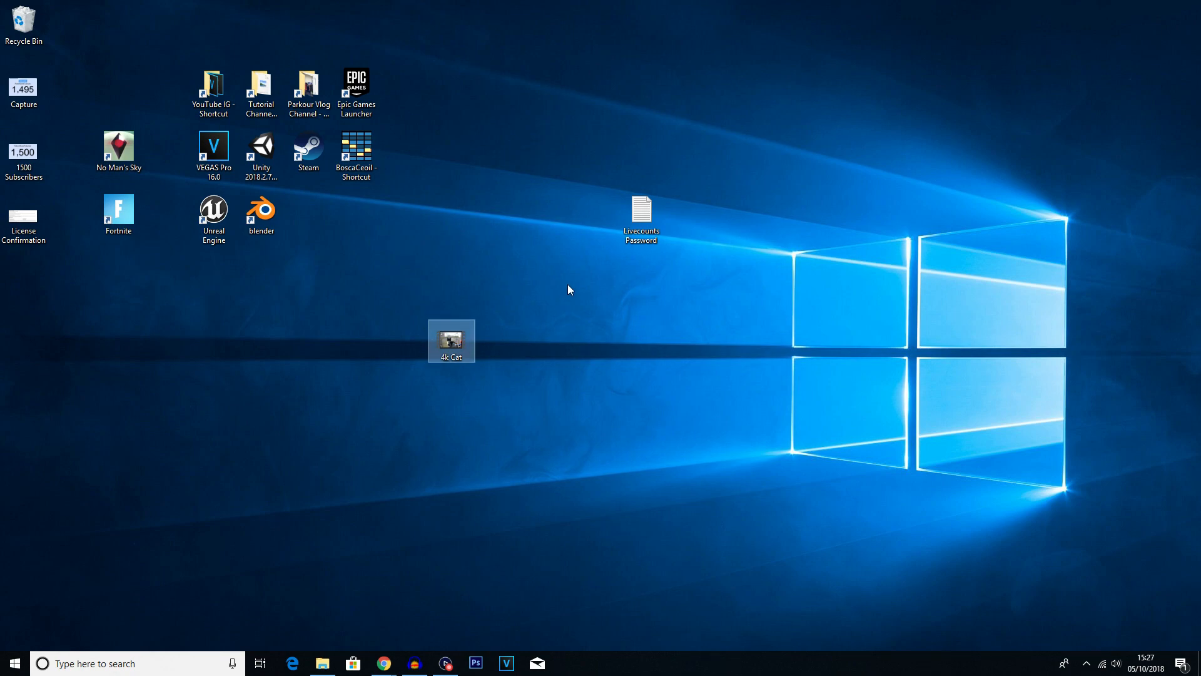
pyautogui.moveTo(466, 342)
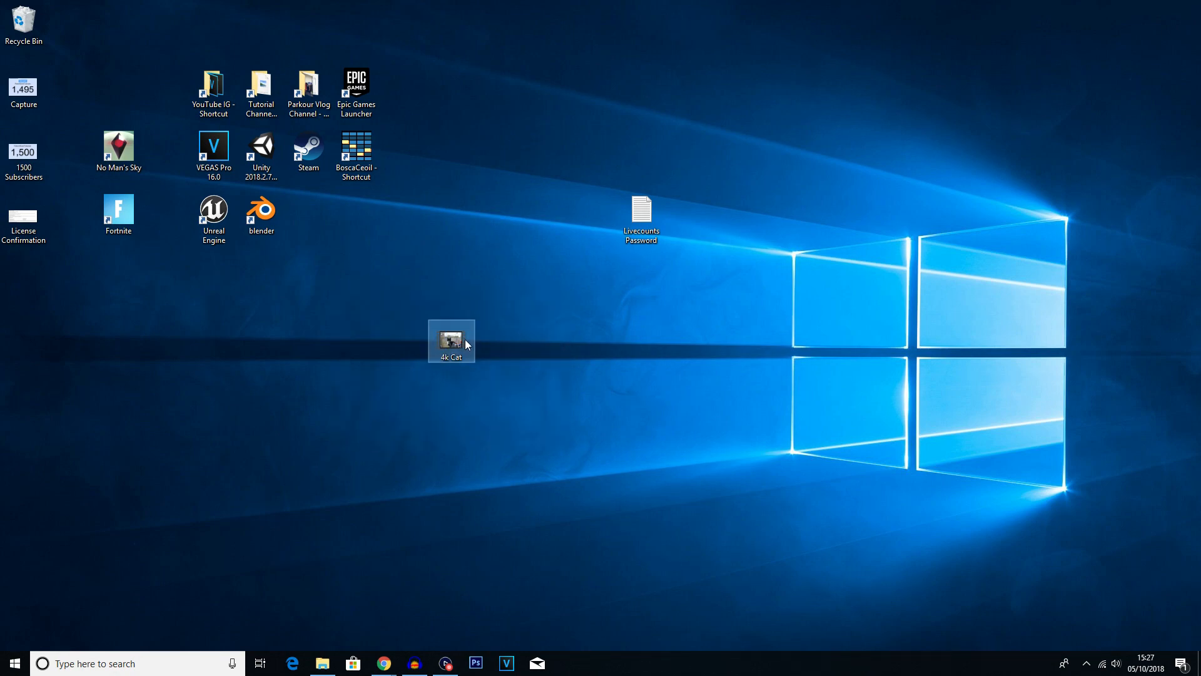
pyautogui.rightClick(452, 341)
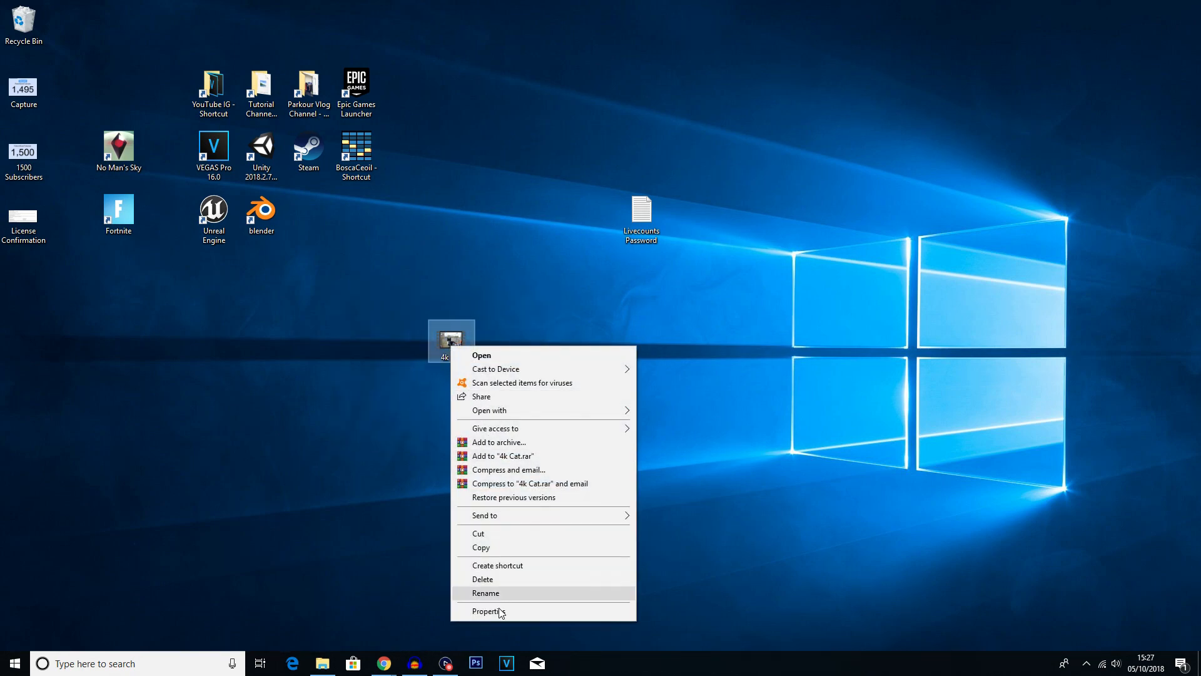
pyautogui.click(487, 611)
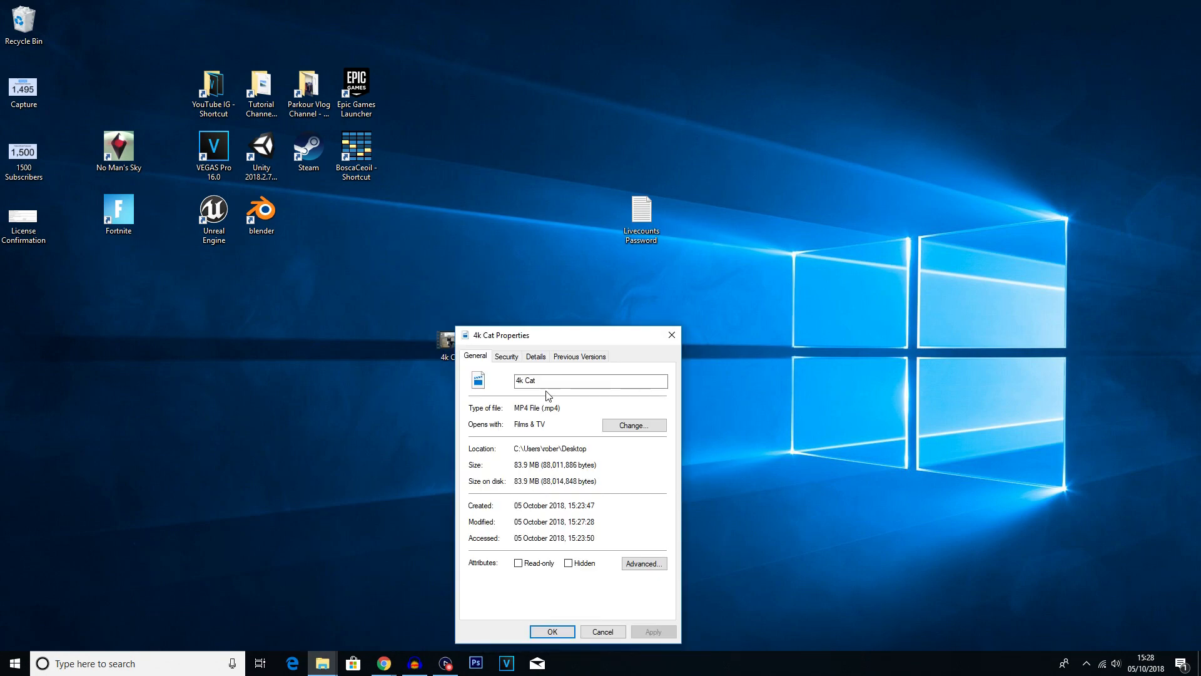
pyautogui.click(535, 355)
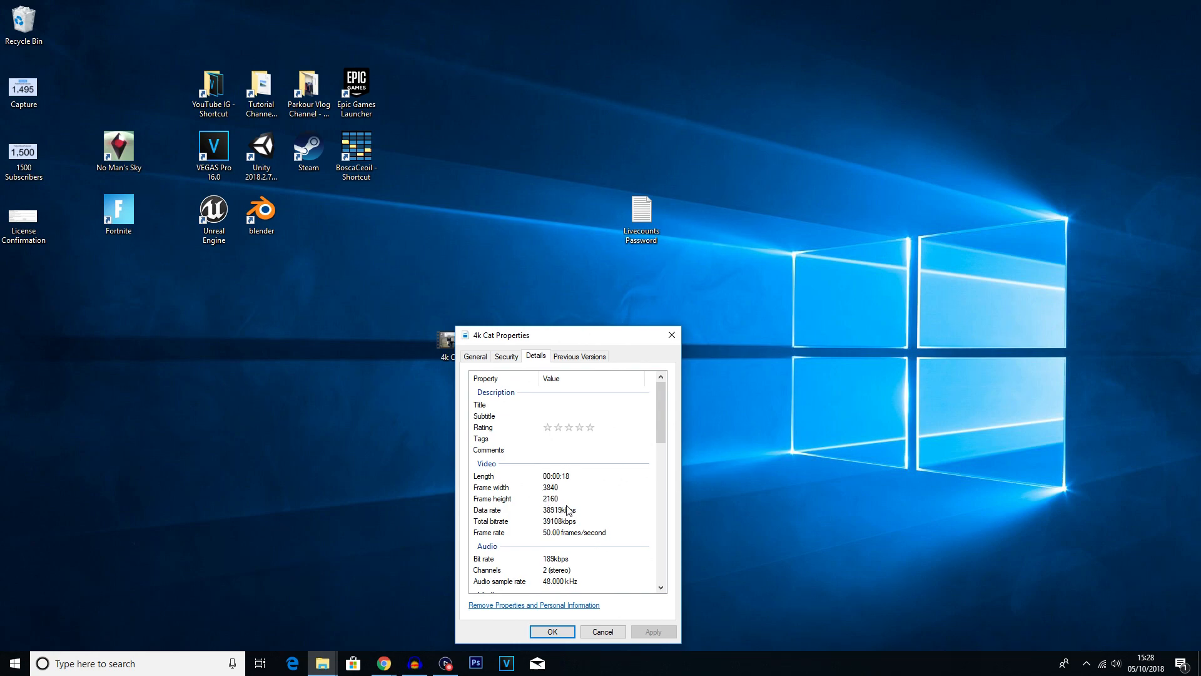
pyautogui.moveTo(561, 540)
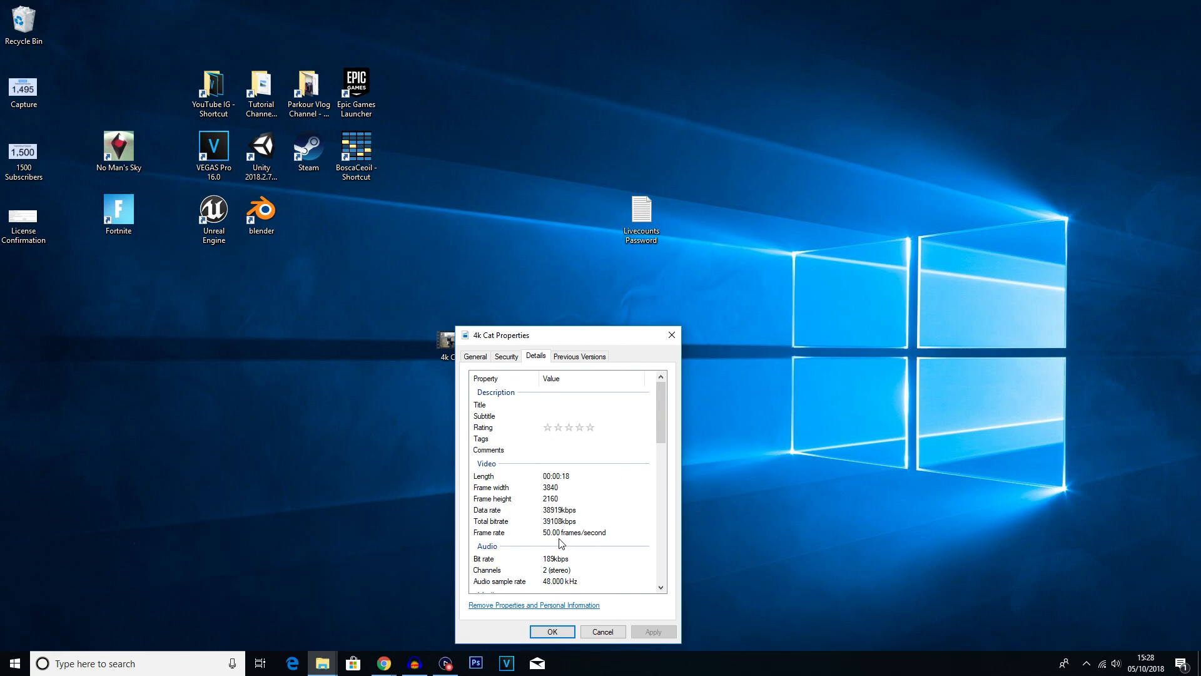